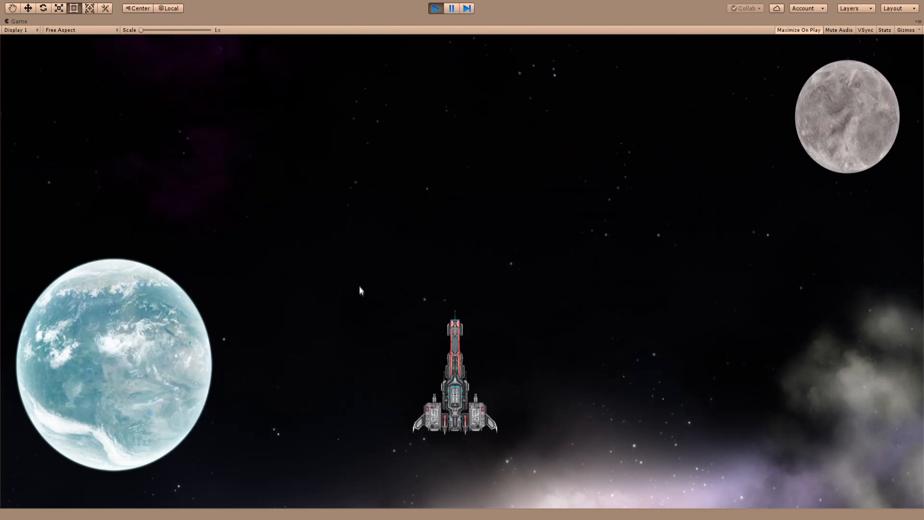
{"action": "mouse_move", "coordinate": [450, 93]}
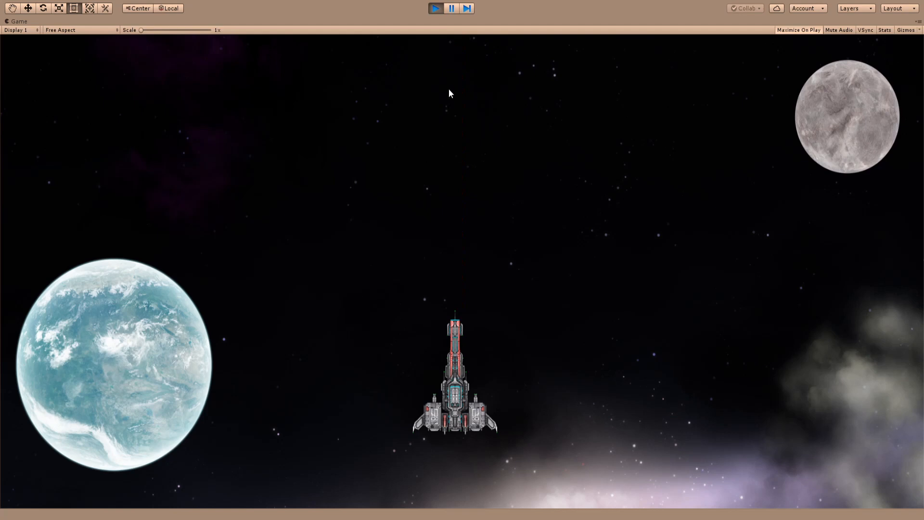
- Pause the game, inspect a spawned Projectile(Clone) in the Hierarchy, then stop play mode
{"action": "left_click", "coordinate": [451, 9]}
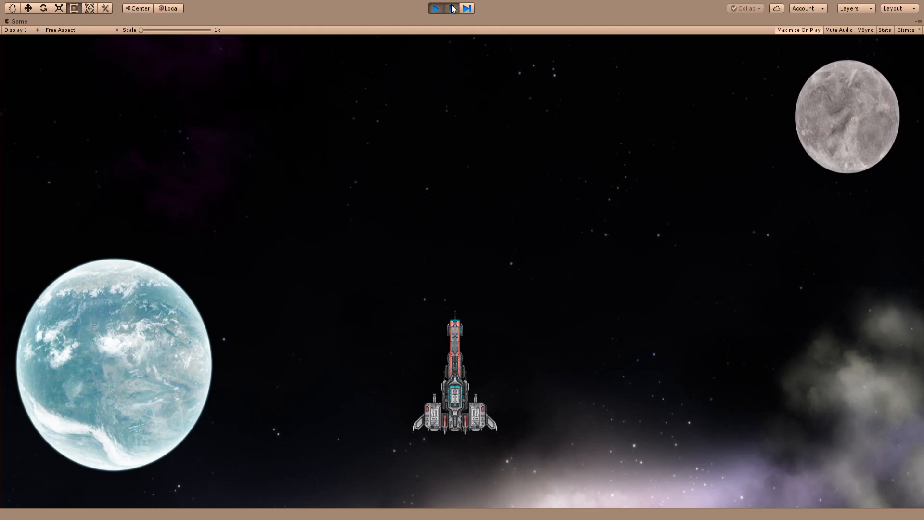
{"action": "left_click", "coordinate": [435, 9]}
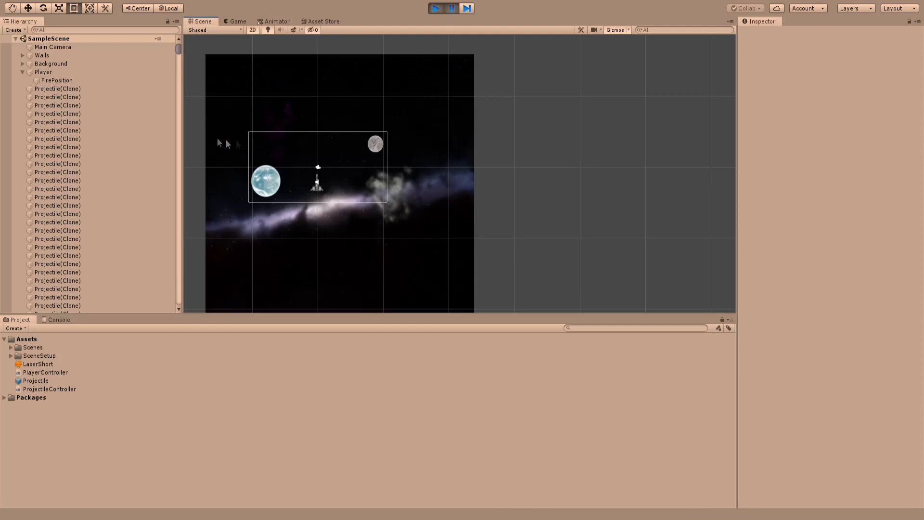
{"action": "left_click", "coordinate": [56, 114]}
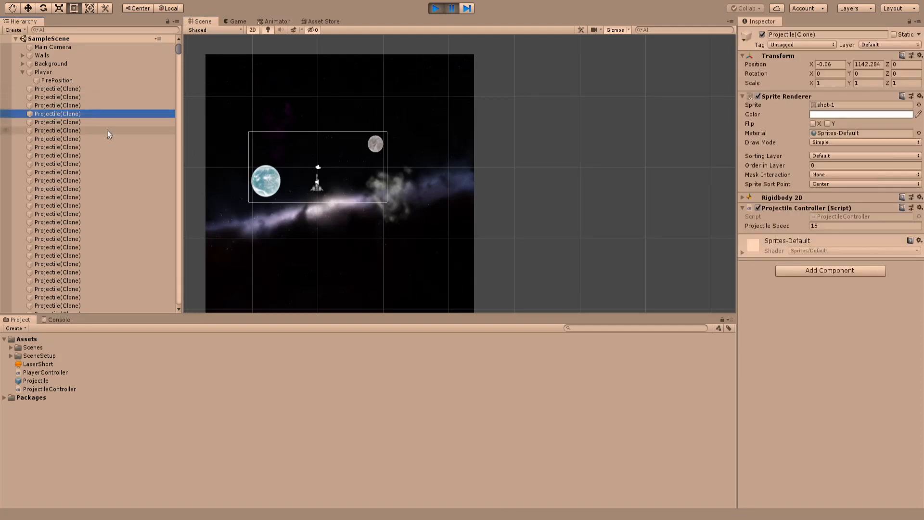
{"action": "scroll", "scroll_direction": "down", "scroll_amount": 3}
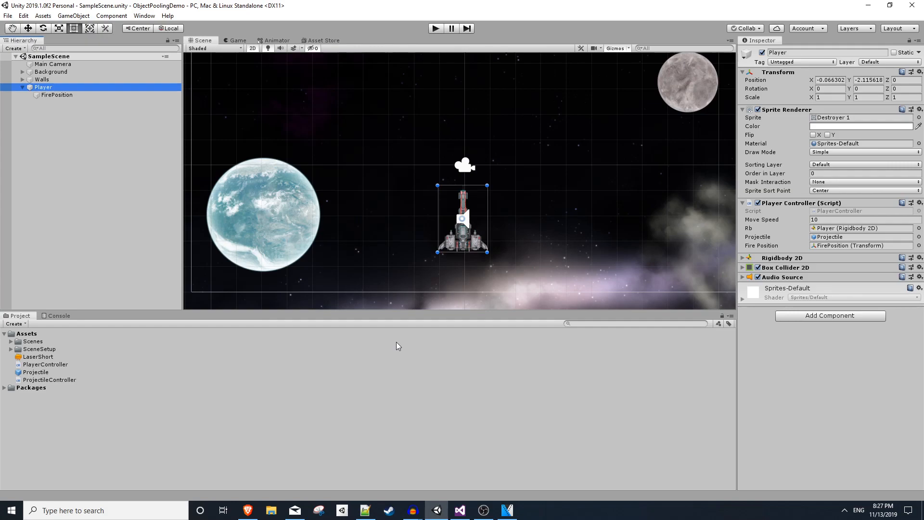
- Run the game, fire a stream of projectiles from the ship, then stop playing
{"action": "left_click", "coordinate": [435, 28]}
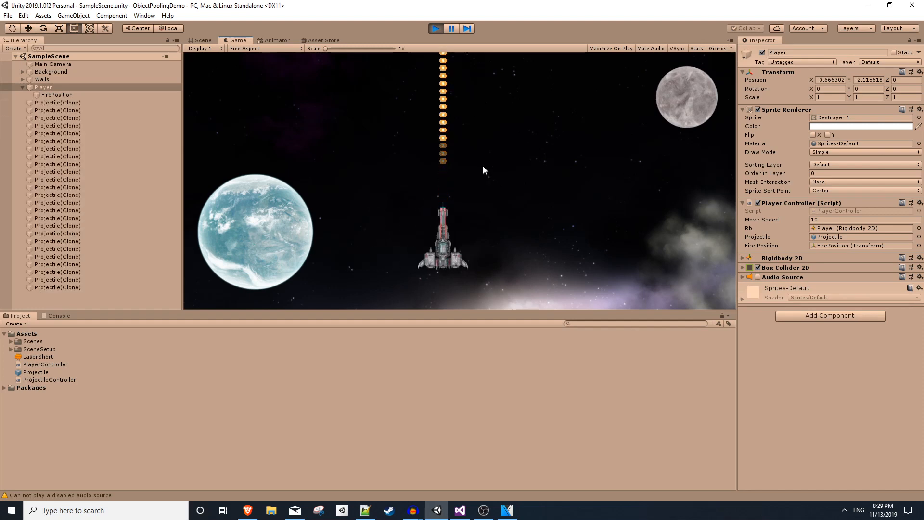
{"action": "left_click", "coordinate": [435, 28]}
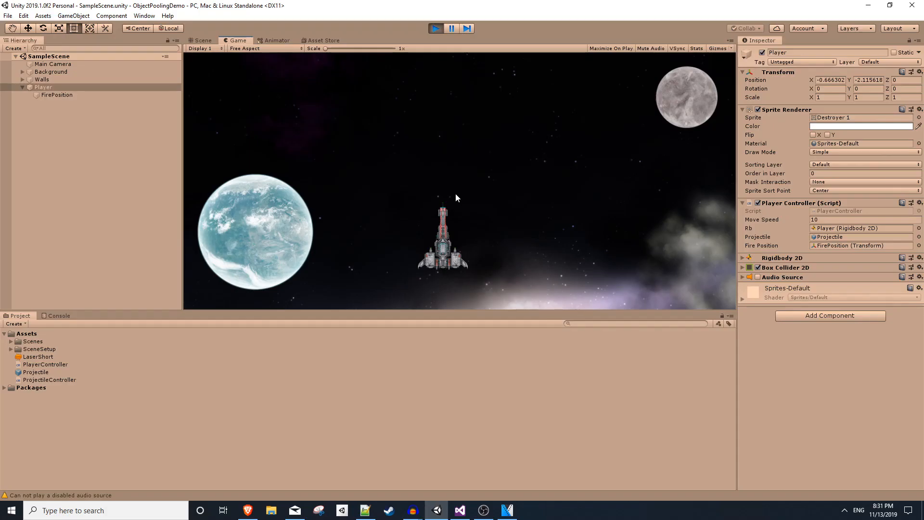
- Create a new C# script named ObjectPooler in the Assets folder
{"action": "right_click", "coordinate": [26, 333]}
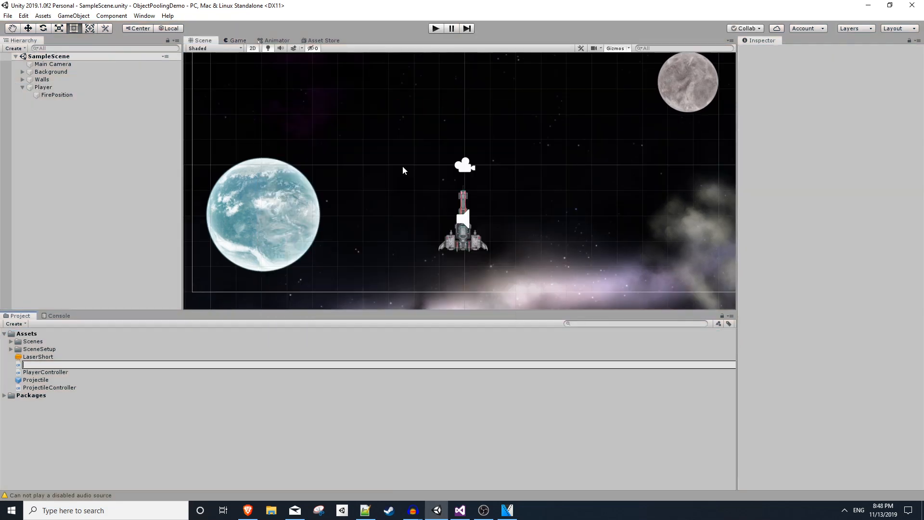
{"action": "type", "text": "ObjectPool"}
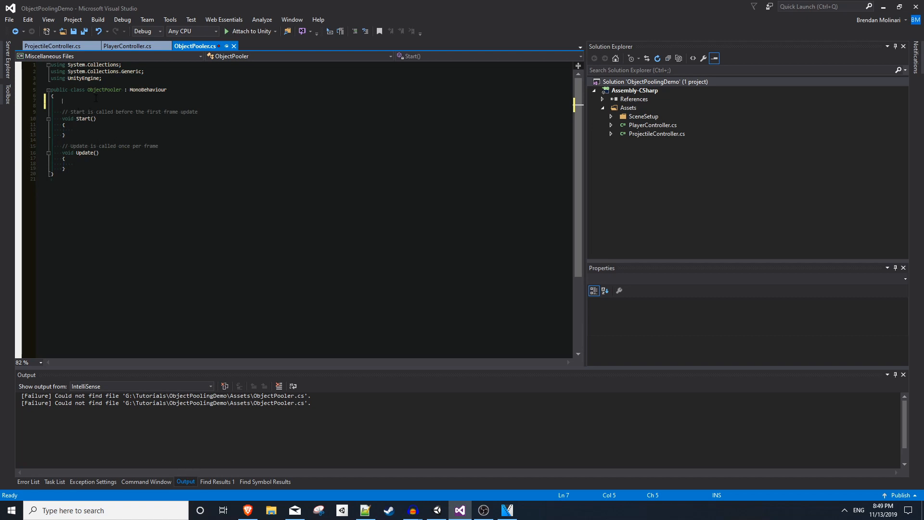
- Declare public static ObjectPooler current plus pooledObject, pooledAmount and willGrow fields
{"action": "type", "text": "public static"}
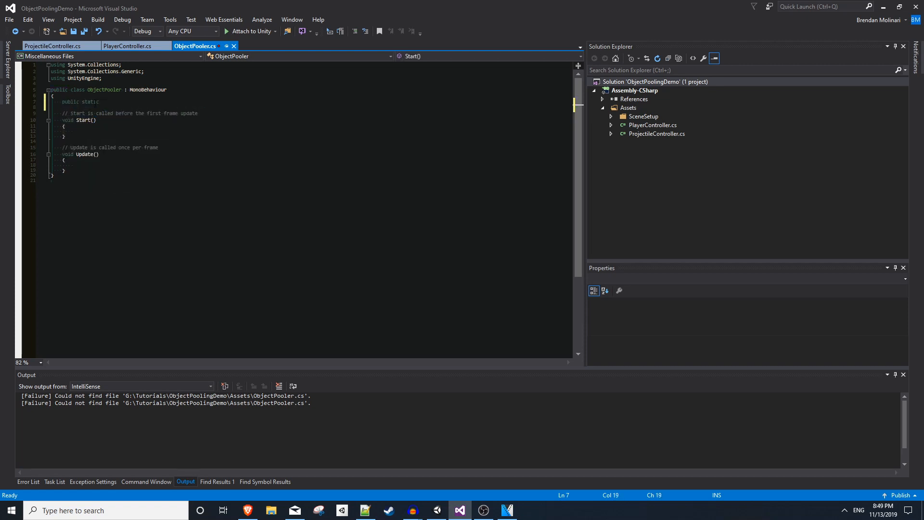
{"action": "type", "text": "ObjectPooler current;"}
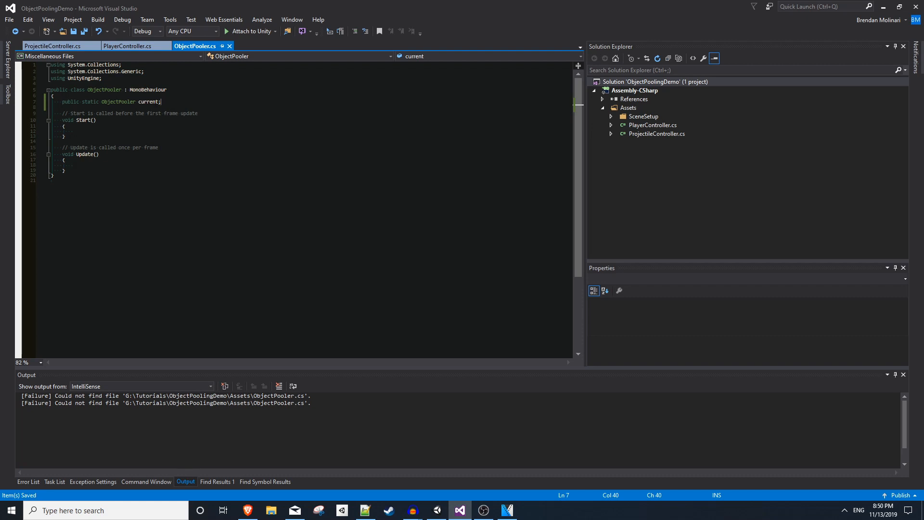
{"action": "type", "text": "public GameObject"}
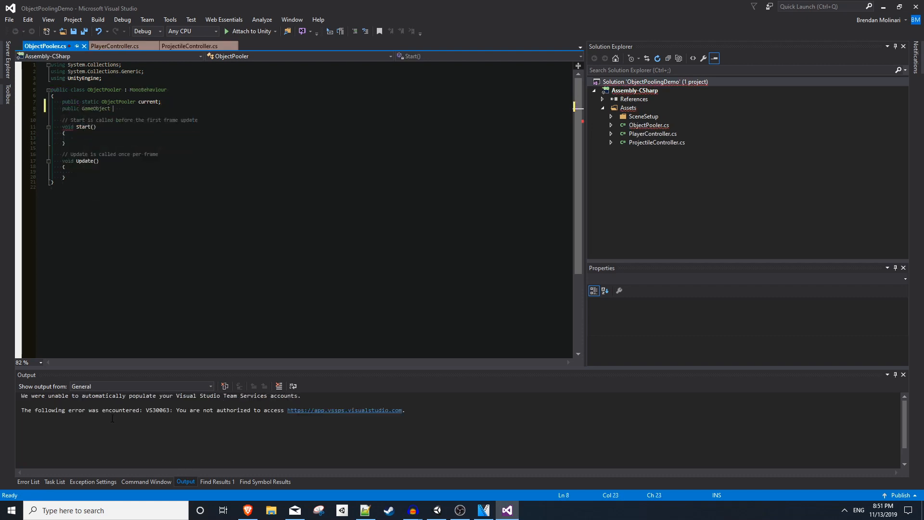
{"action": "type", "text": "pooledObject;"}
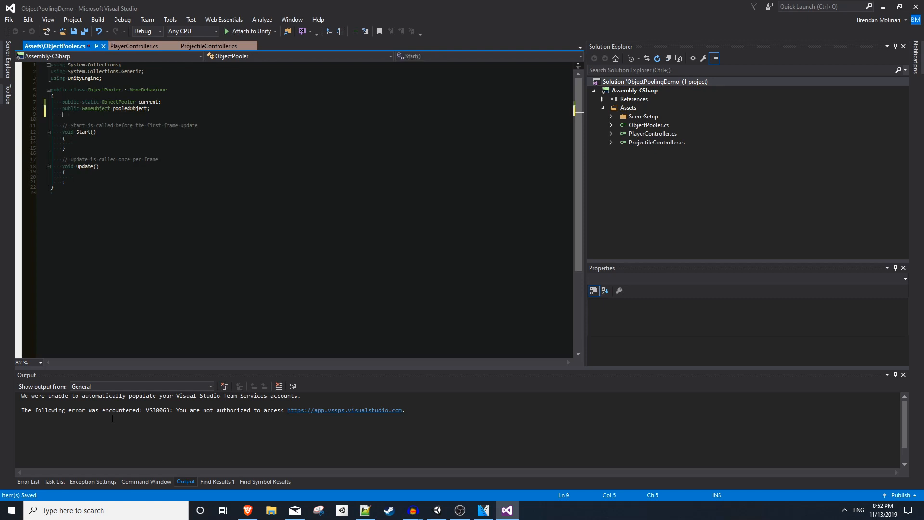
{"action": "type", "text": "public int pooled"}
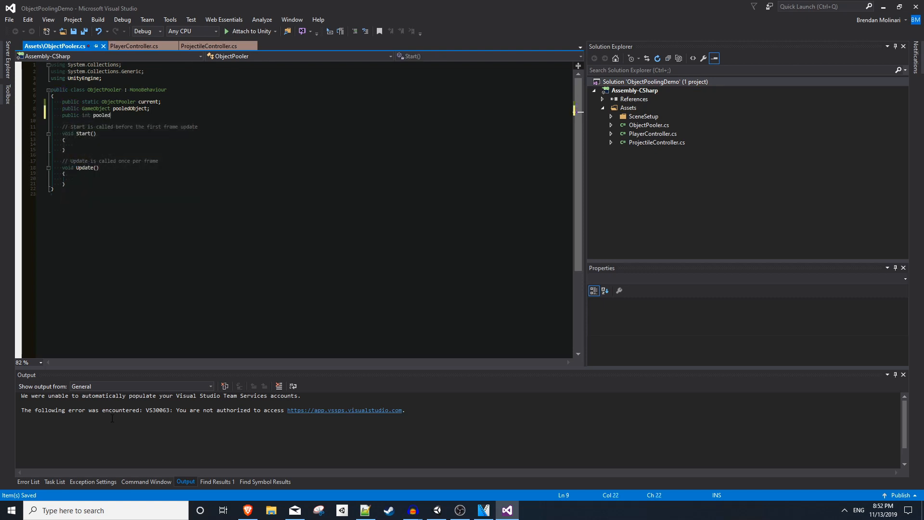
{"action": "type", "text": "Amount;"}
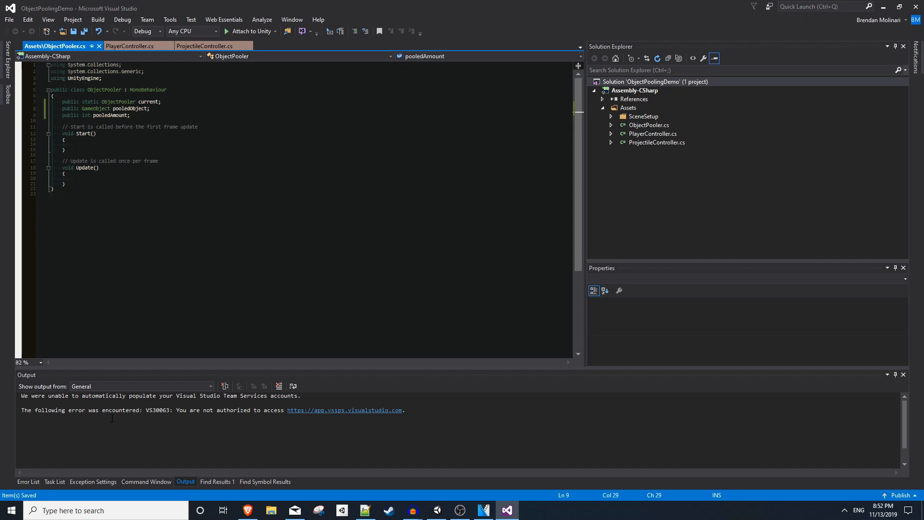
{"action": "type", "text": "public bool willGrow;"}
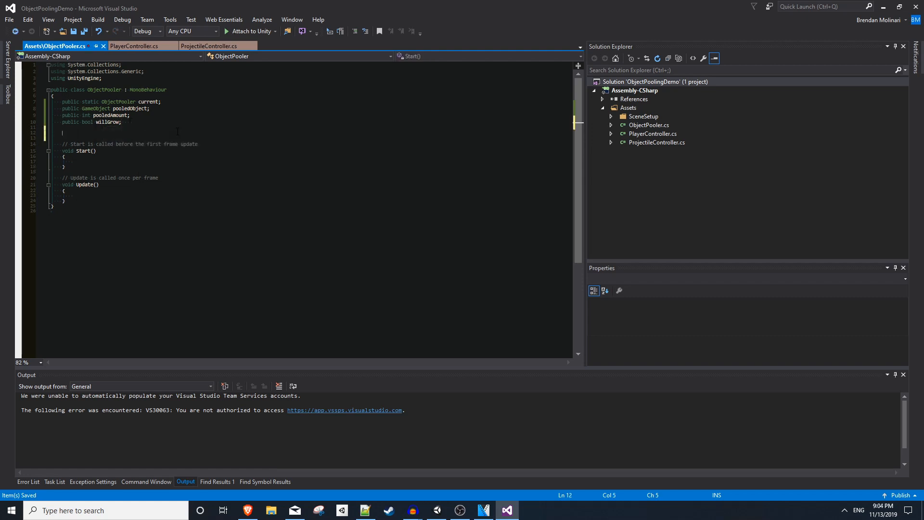
- Declare private List<GameObject> pooledObjects and assign current = this in Start
{"action": "type", "text": "private List<>"}
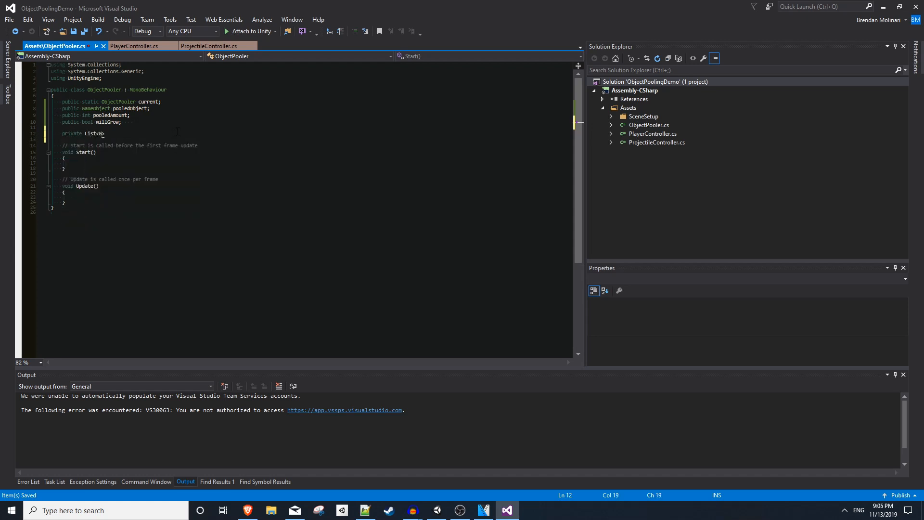
{"action": "type", "text": "GameObject"}
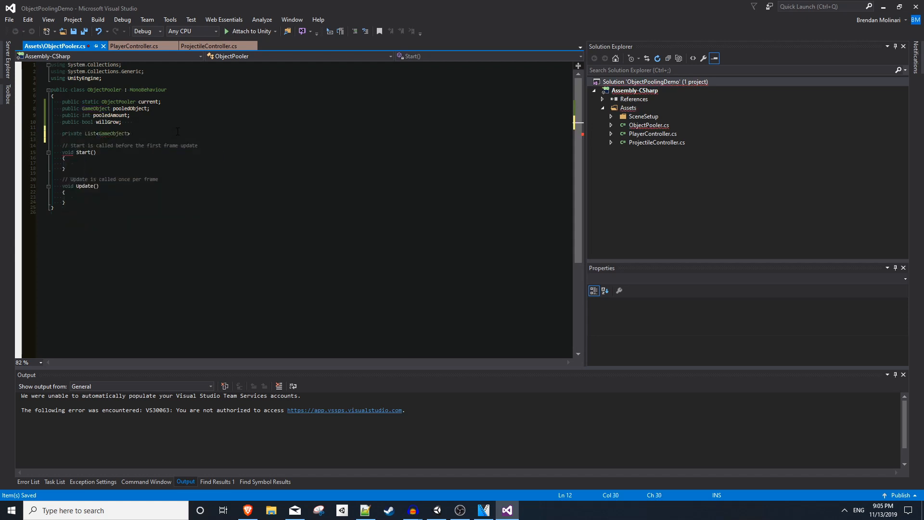
{"action": "type", "text": "pooledObjects;"}
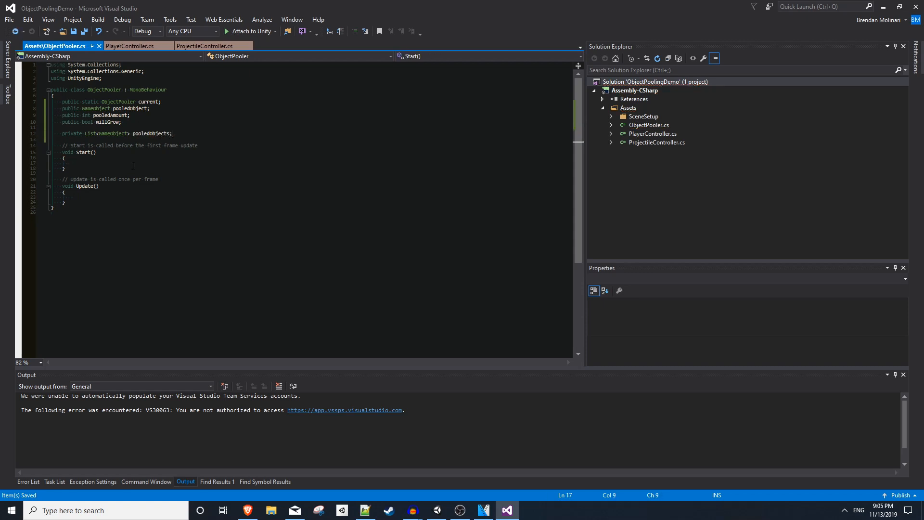
{"action": "type", "text": "current = this;"}
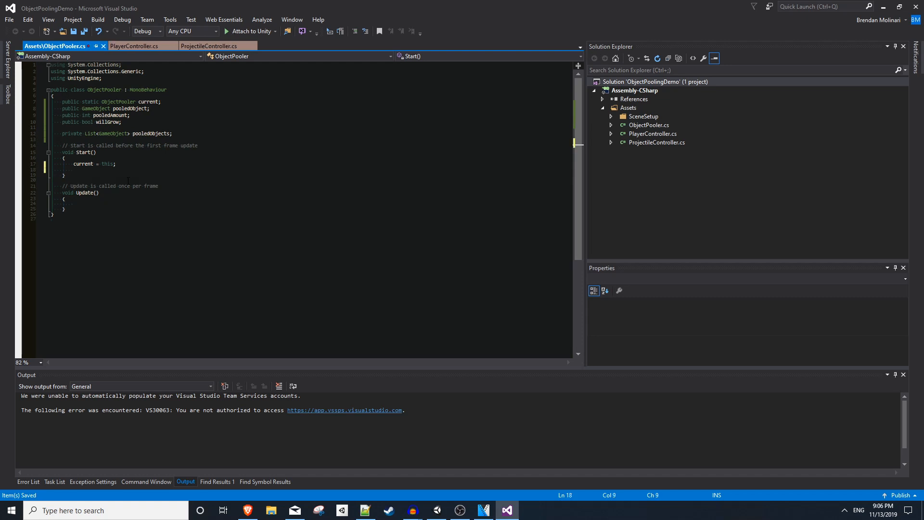
- Write Start's for loop that instantiates pooledObject, deactivates it and adds it to pooledObjects
{"action": "type", "text": "for (int i = 0;"}
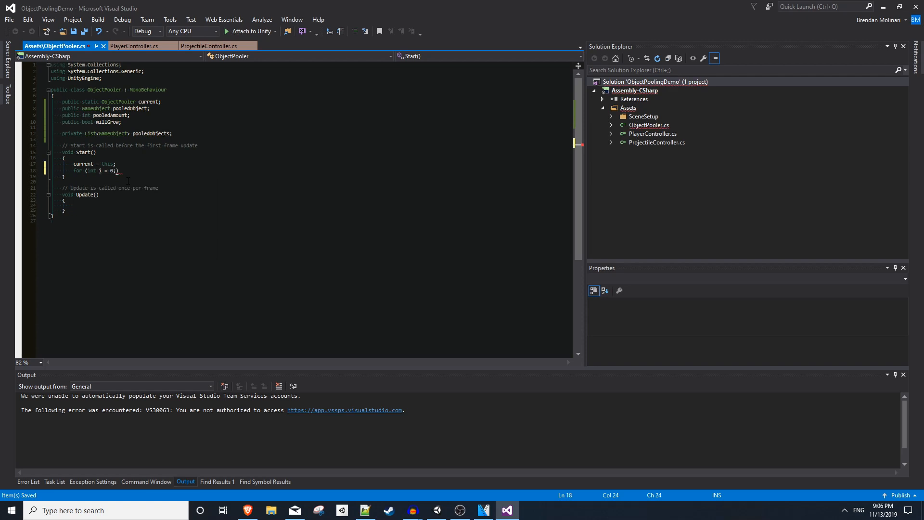
{"action": "type", "text": "i < pooledAmount; i++"}
{"action": "type", "text": "{"}
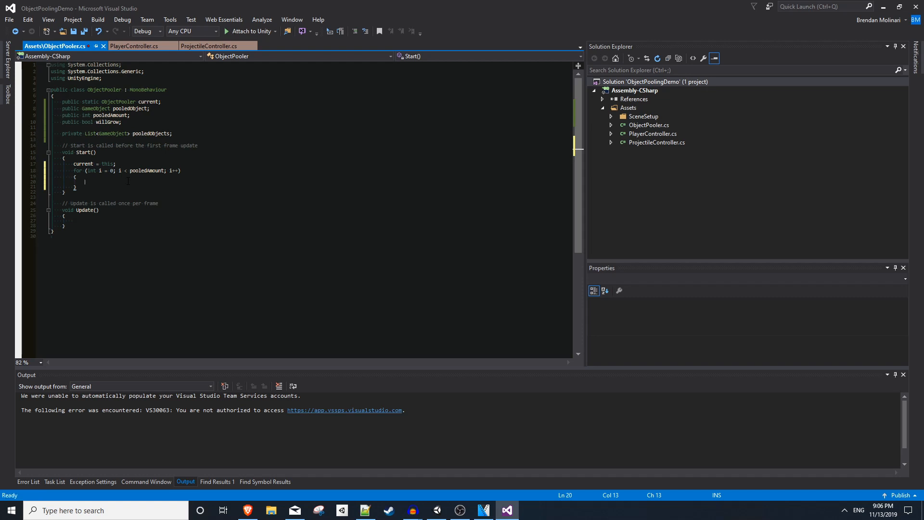
{"action": "type", "text": "GameObject obj = Instantiate"}
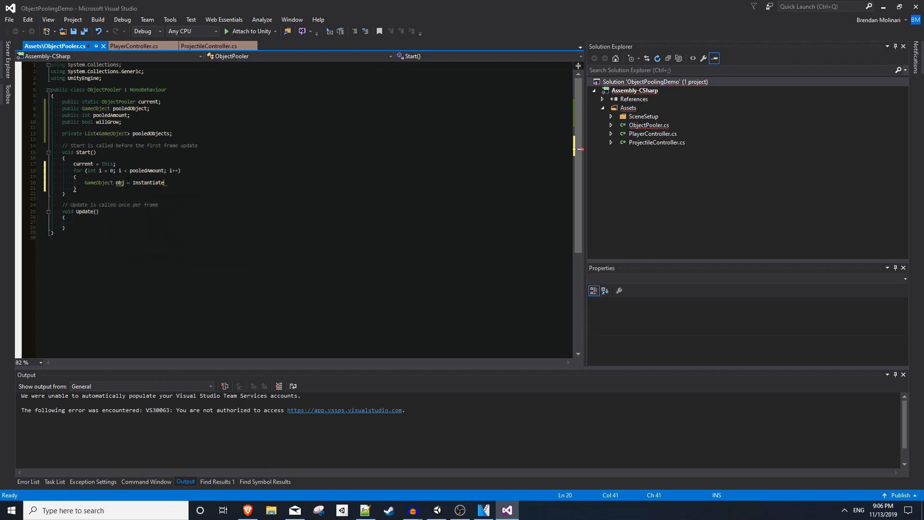
{"action": "type", "text": "(pooledObject);"}
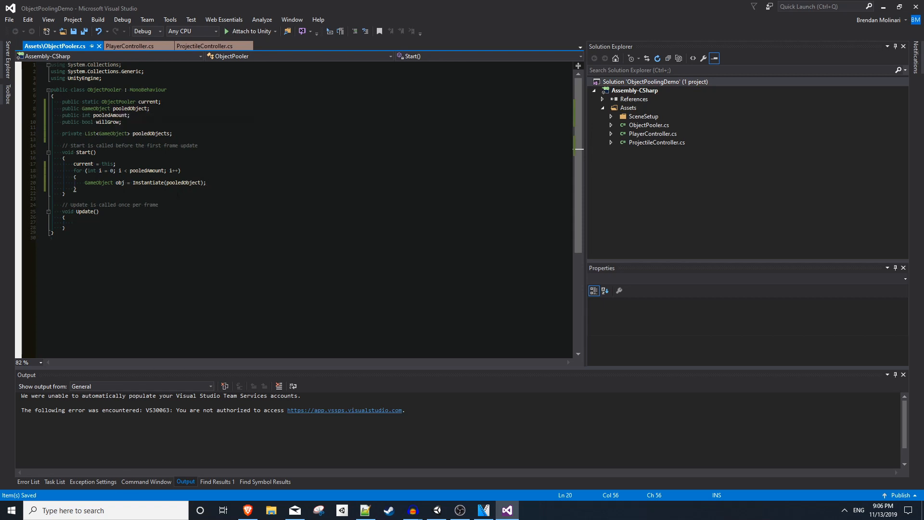
{"action": "key", "text": "enter"}
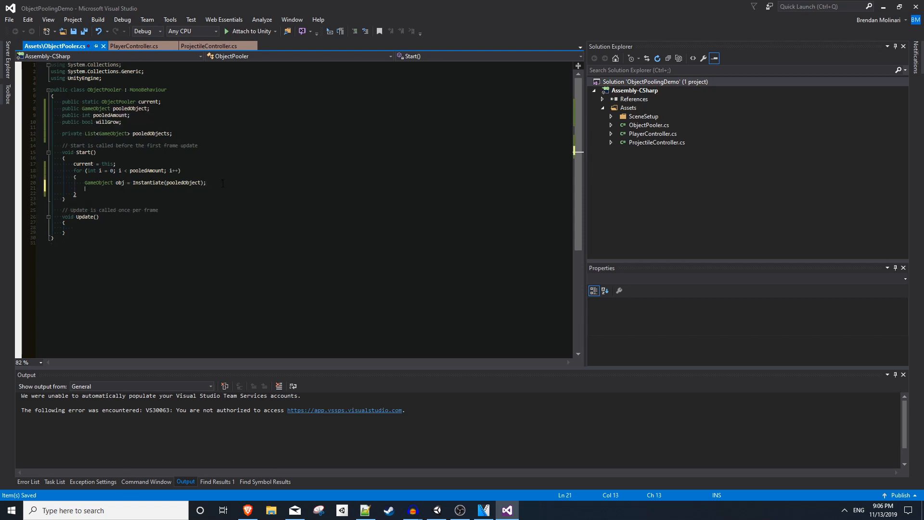
{"action": "type", "text": "obj);"}
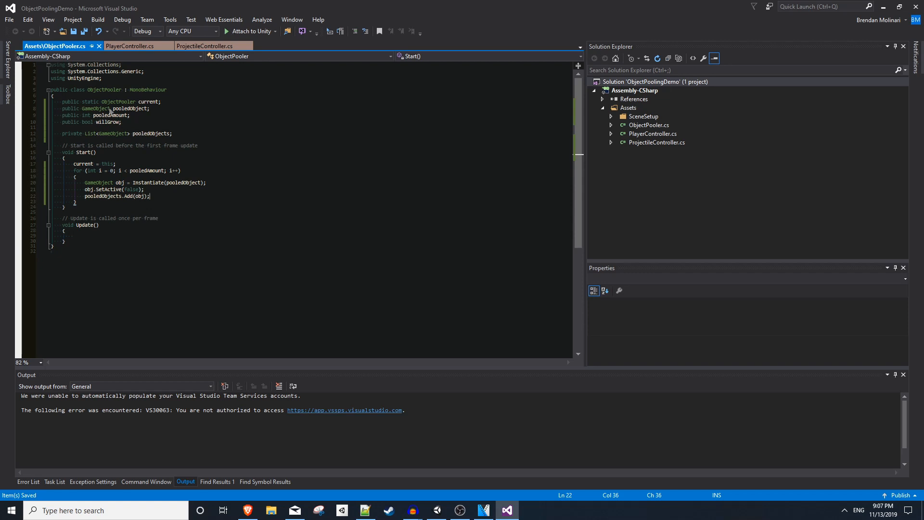
{"action": "mouse_move", "coordinate": [108, 114]}
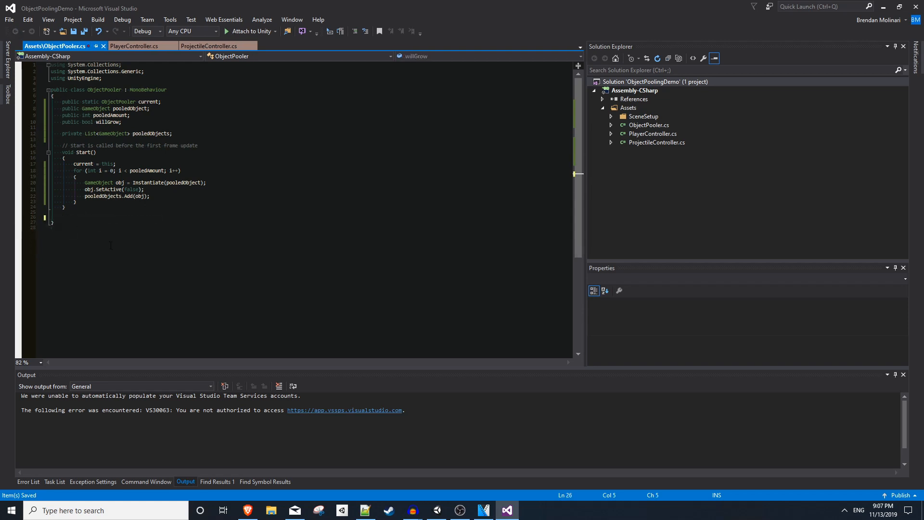
- Define public GameObject GetPooledObject returning null, with a for loop over pooledObjects.Count
{"action": "type", "text": "public GameObject"}
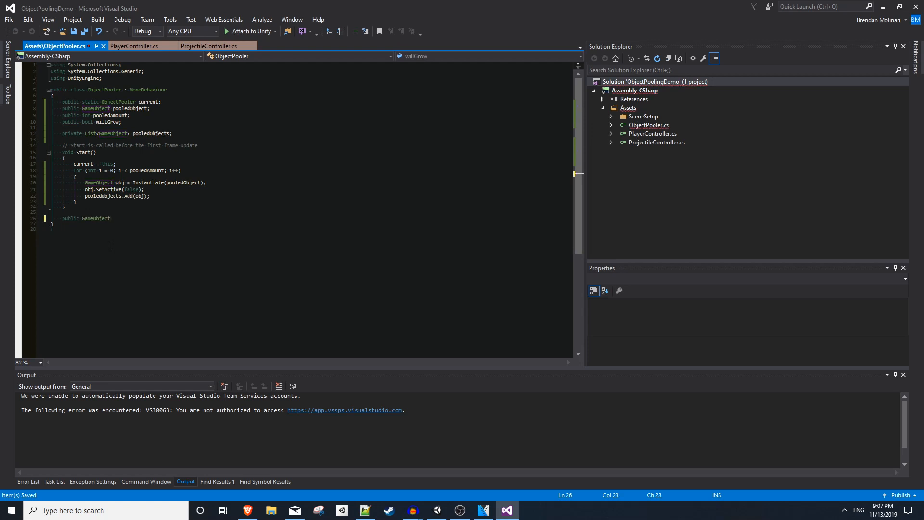
{"action": "type", "text": "GetPooledObject("}
{"action": "type", "text": "{"}
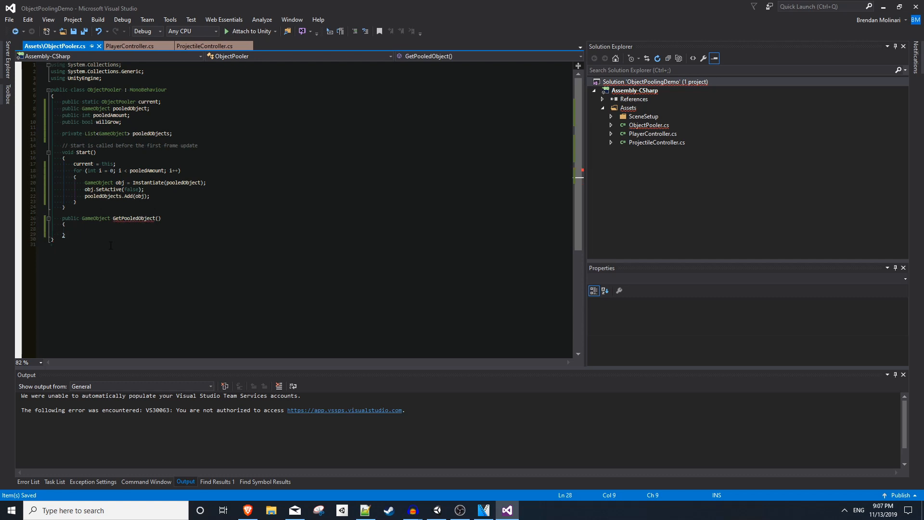
{"action": "type", "text": "return null;"}
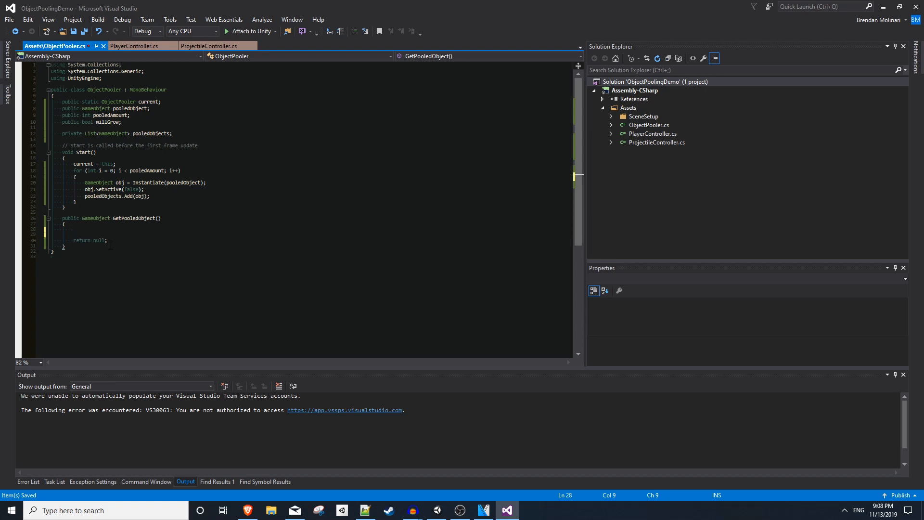
{"action": "type", "text": "for (int i = 0; i"}
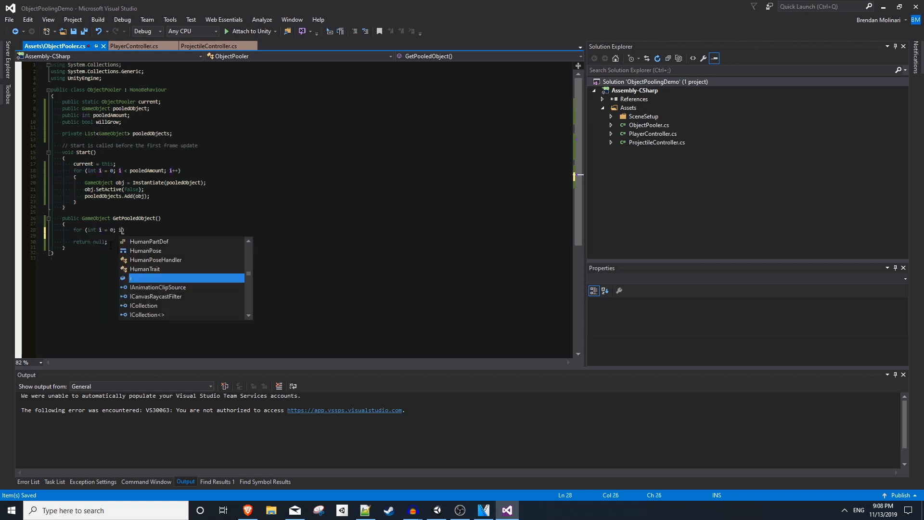
{"action": "type", "text": "pooledObjects.Count; i++"}
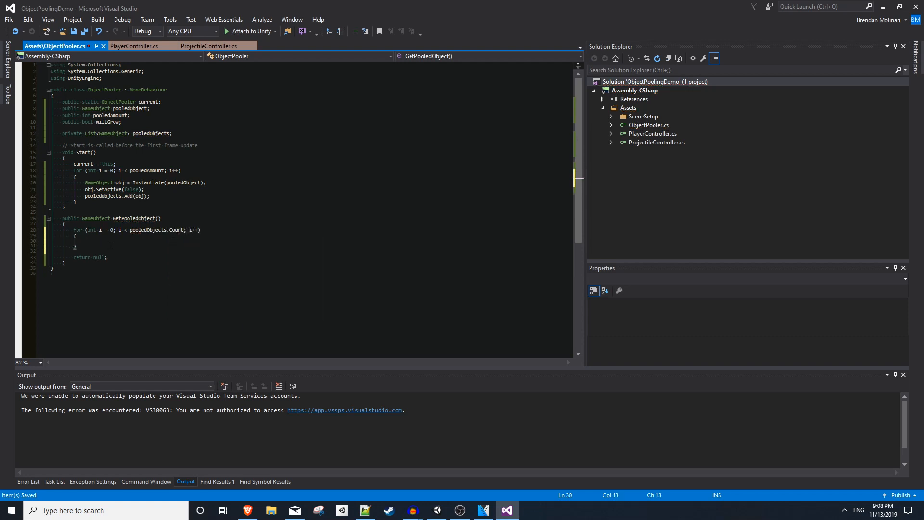
- Inside the loop, return pooledObjects[i] when it is not activeInHierarchy
{"action": "type", "text": "if("}
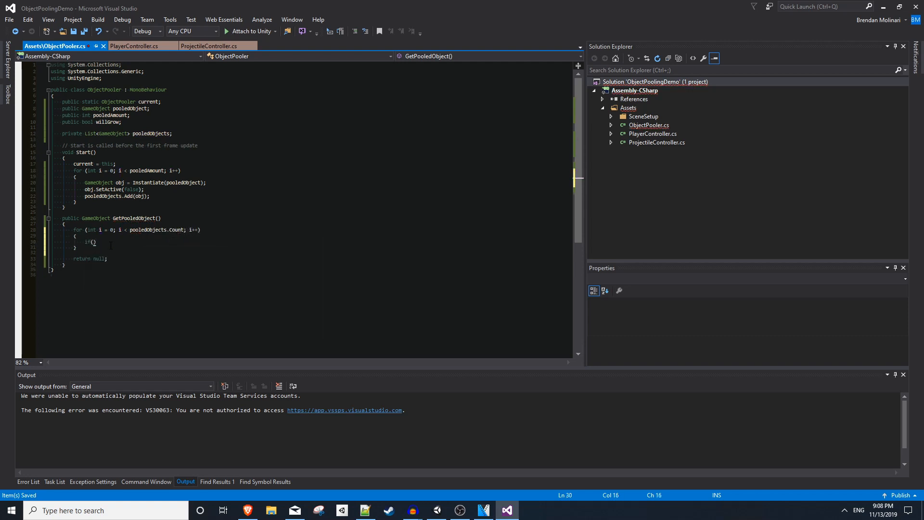
{"action": "type", "text": "pooledObjects[]"}
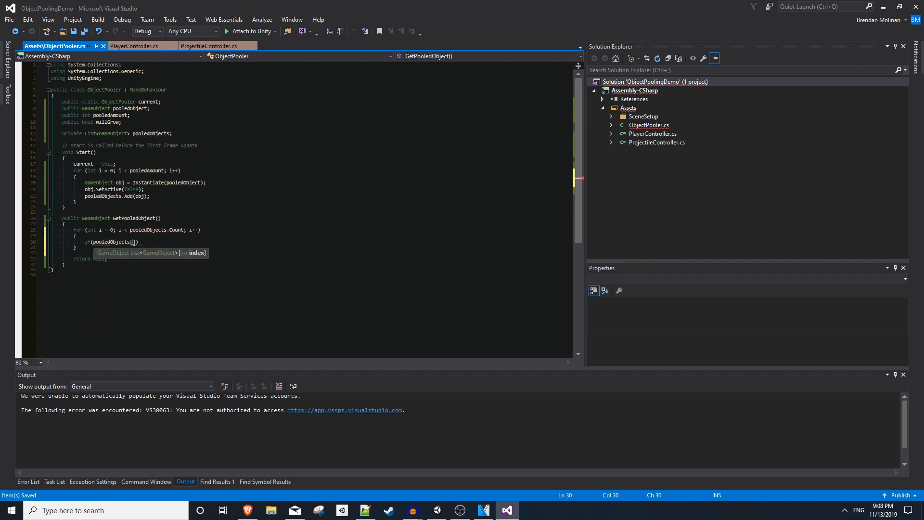
{"action": "type", "text": "i].activeInHierarchy"}
{"action": "type", "text": "{"}
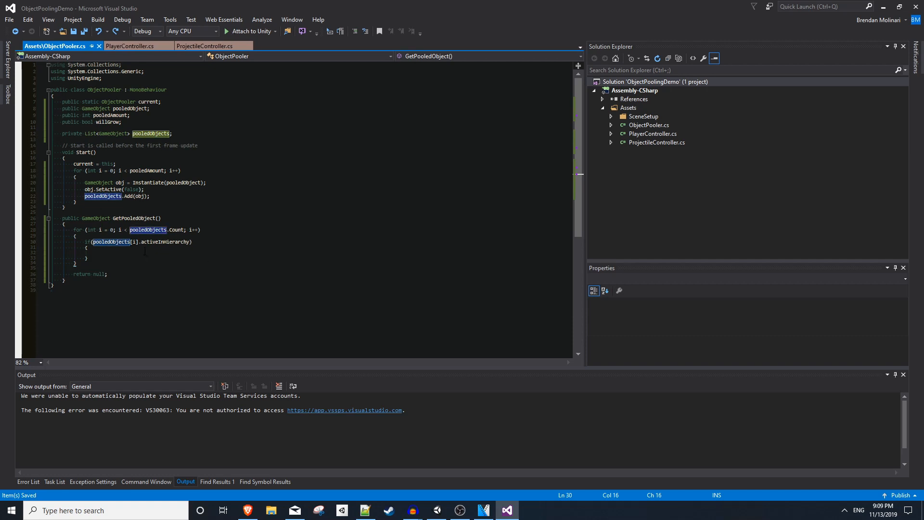
{"action": "type", "text": "!"}
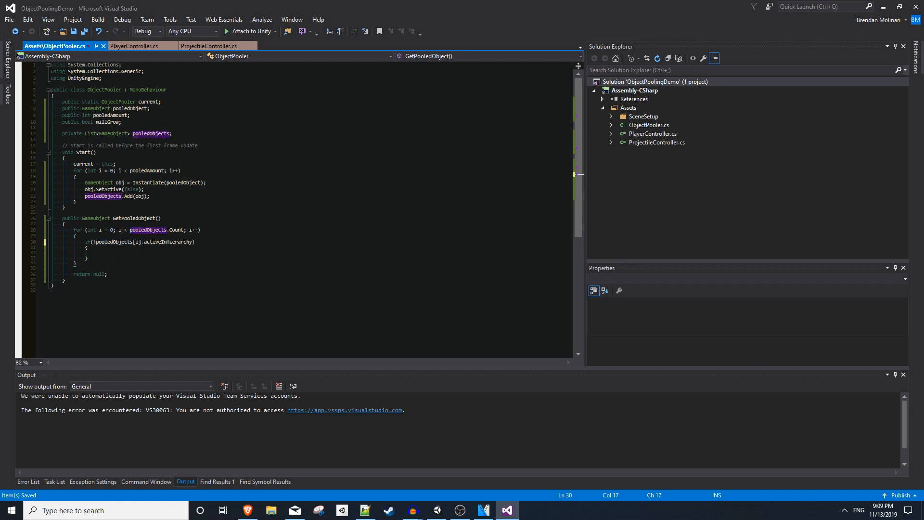
{"action": "double_click", "coordinate": [115, 242]}
{"action": "type", "text": "return pooledObjects[i];"}
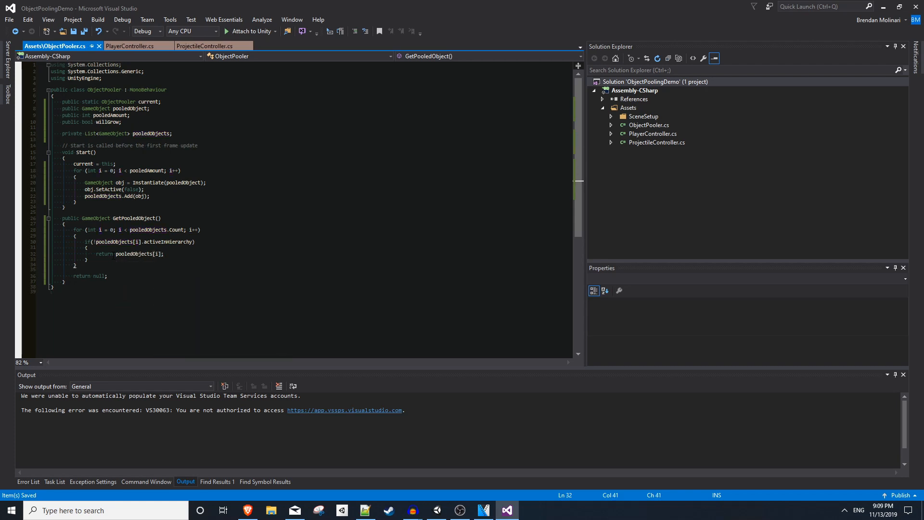
{"action": "key", "text": "enter"}
{"action": "type", "text": "if ("}
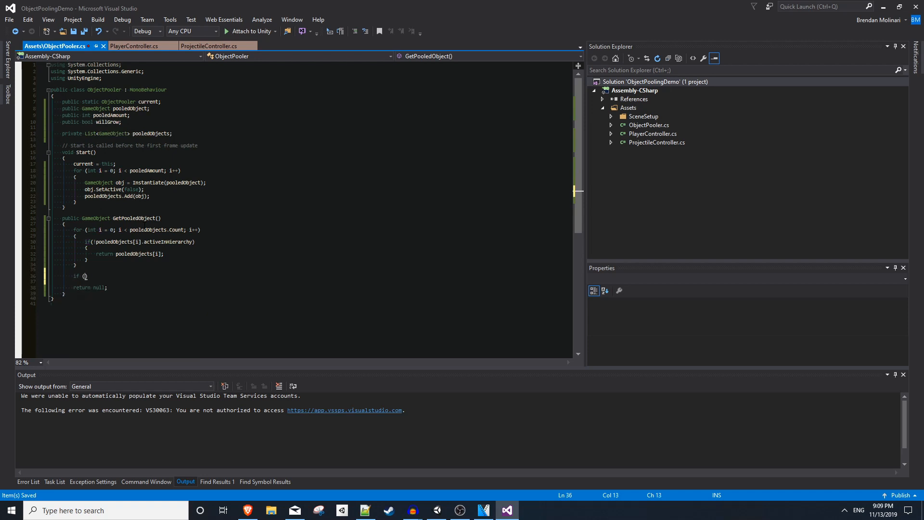
- When willGrow is true, instantiate pooledObject, add it to pooledObjects and return it
{"action": "type", "text": "willGrow"}
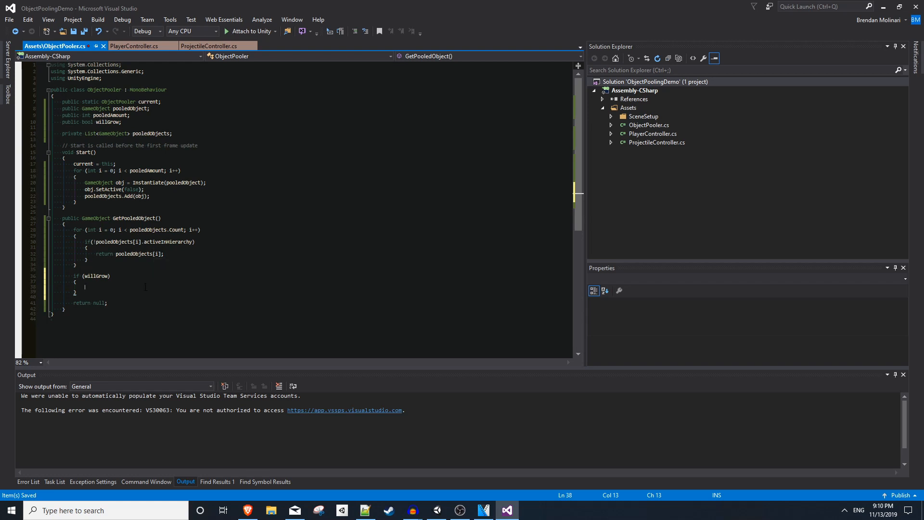
{"action": "type", "text": "G"}
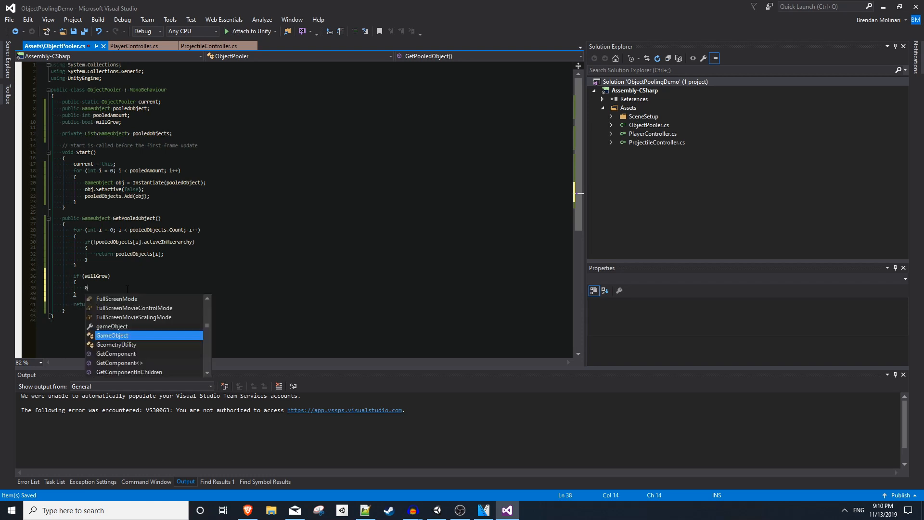
{"action": "type", "text": "ameObject obj ="}
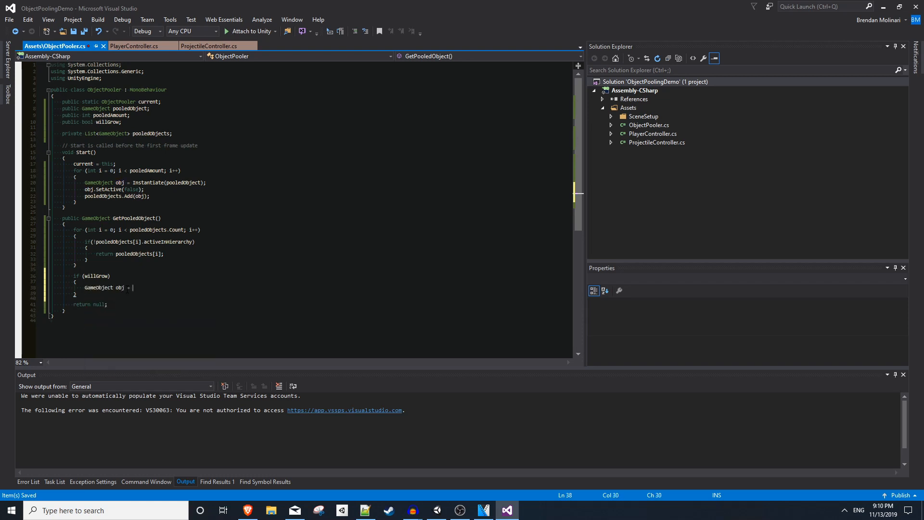
{"action": "type", "text": "Instantiate()"}
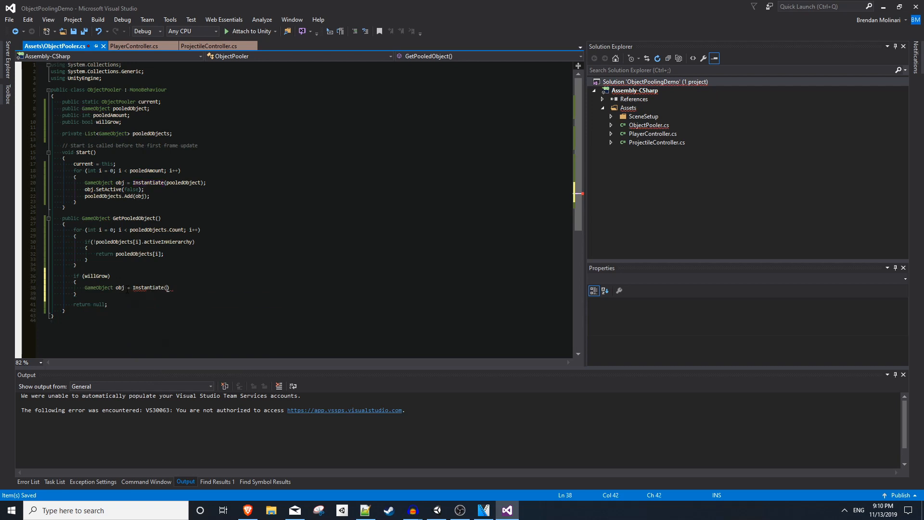
{"action": "type", "text": "pooledObject"}
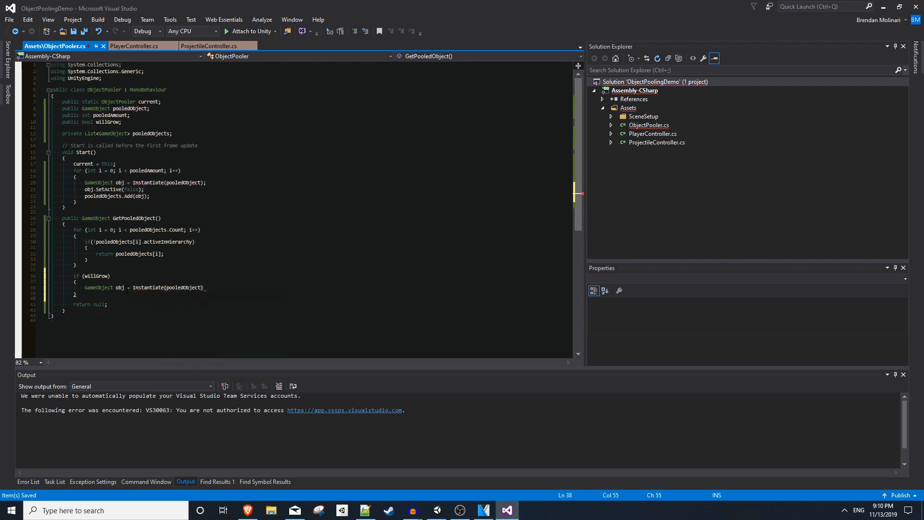
{"action": "type", "text": "pooledObjects.Add(obj);"}
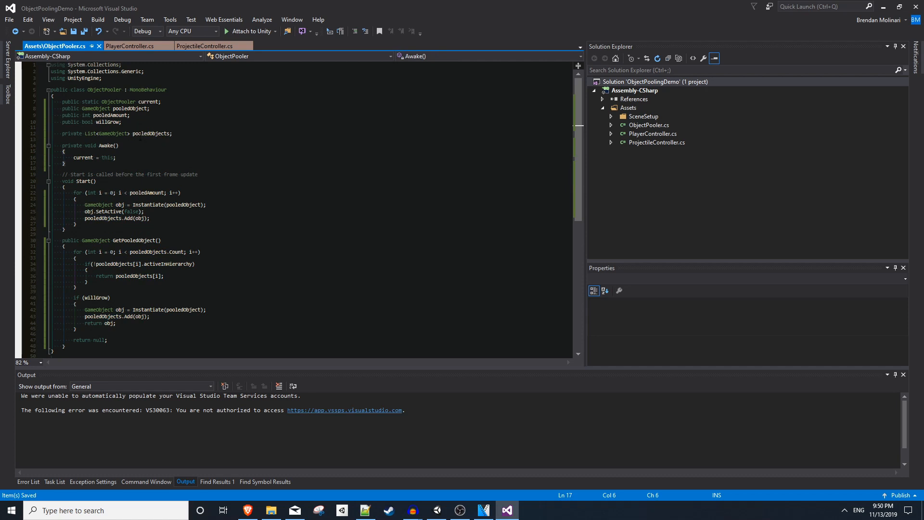
- Move current = this into a new Awake method
{"action": "double_click", "coordinate": [152, 133]}
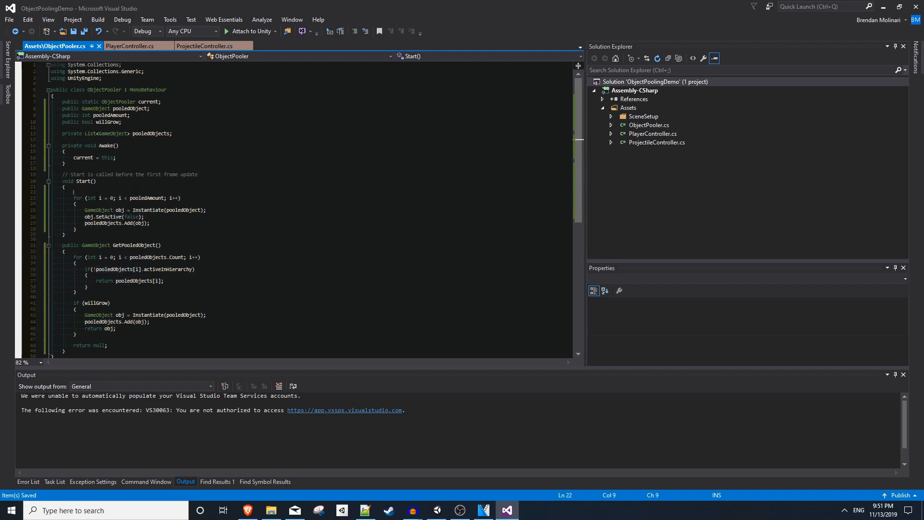
{"action": "type", "text": "pooled"}
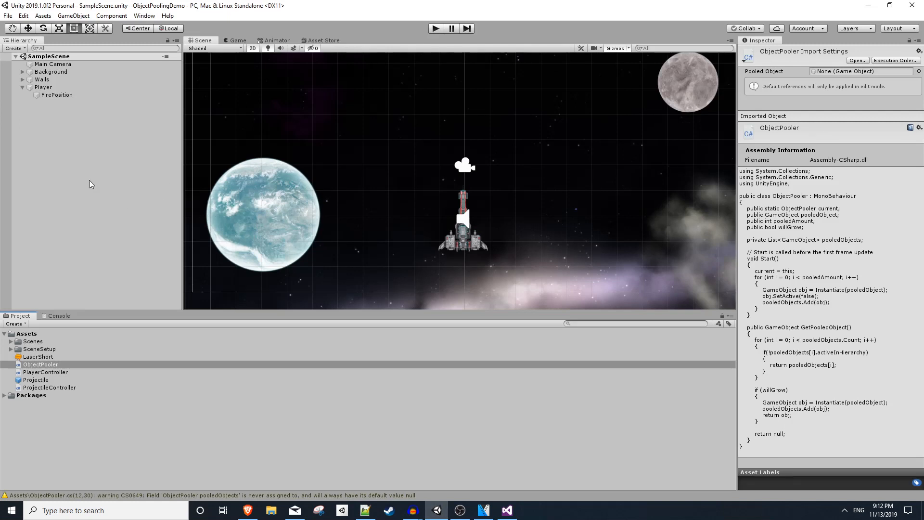
- Create an empty GameObject in the Hierarchy named ObjectPooler and attach the pooler script
{"action": "right_click", "coordinate": [88, 183]}
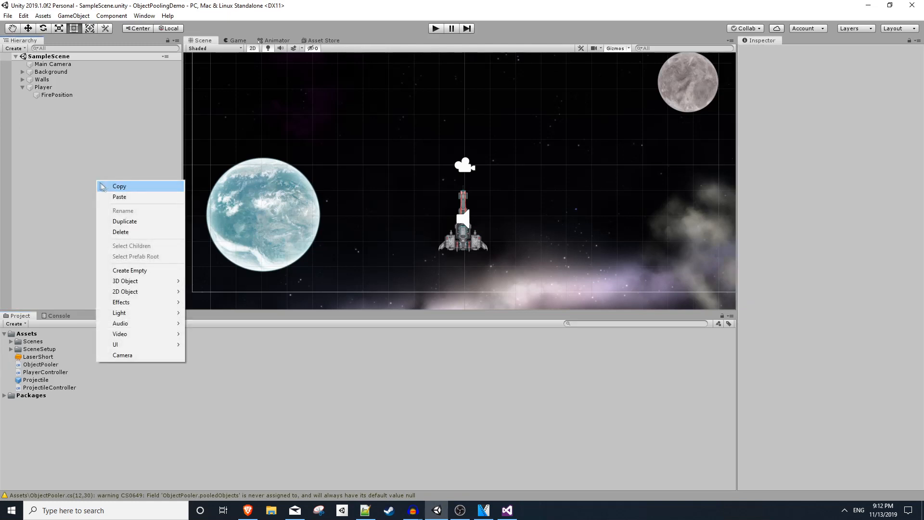
{"action": "left_click", "coordinate": [129, 269]}
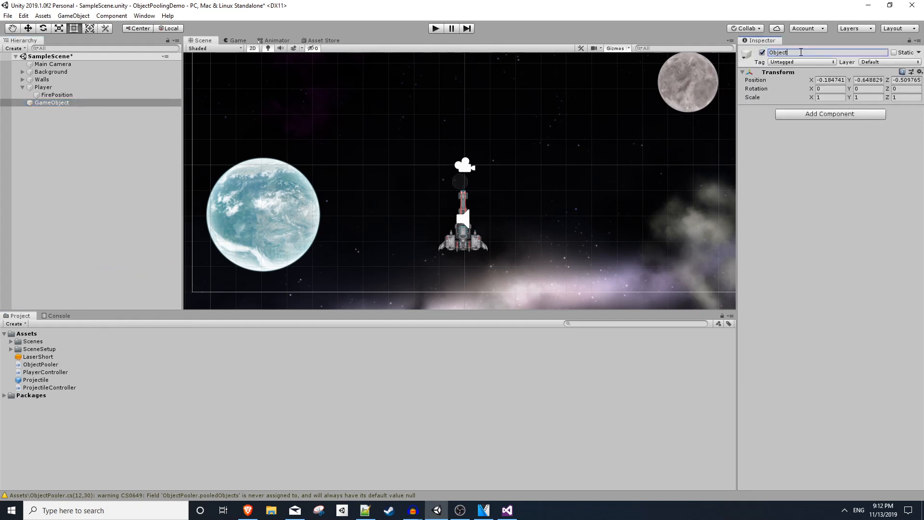
{"action": "type", "text": "ObjectPooler"}
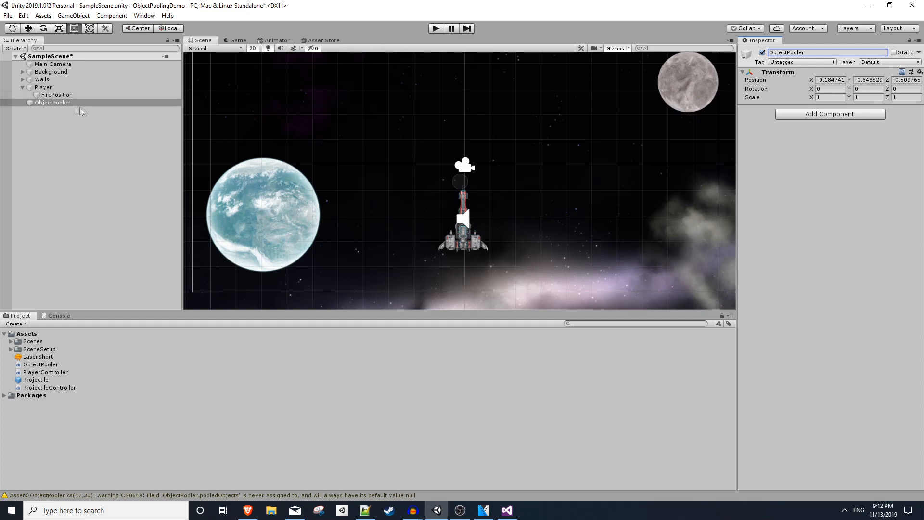
{"action": "left_click", "coordinate": [41, 364]}
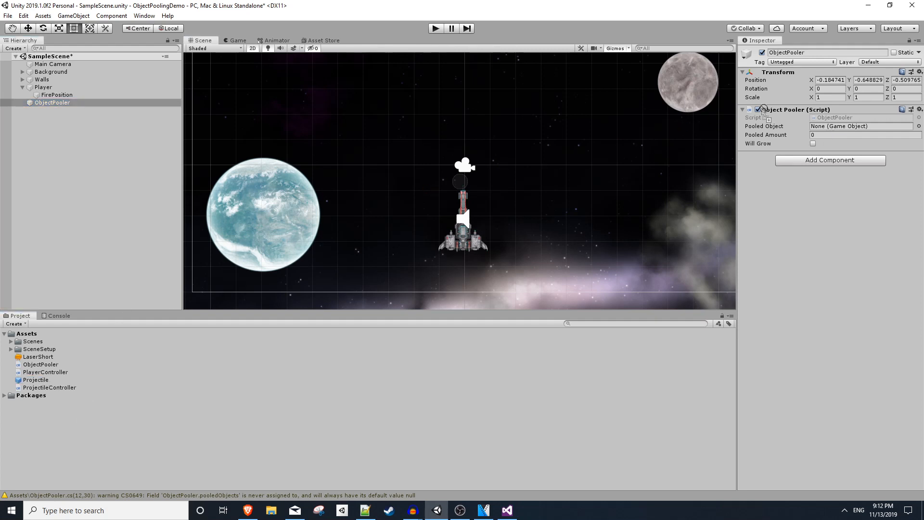
- Set the ObjectPooler's Pooled Amount to 20 with Projectile as the pooled object
{"action": "left_click", "coordinate": [859, 125]}
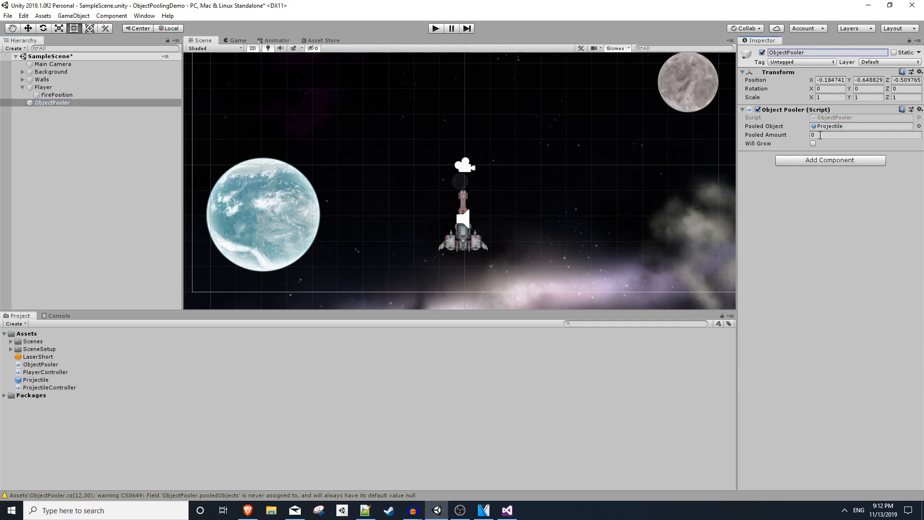
{"action": "type", "text": "20"}
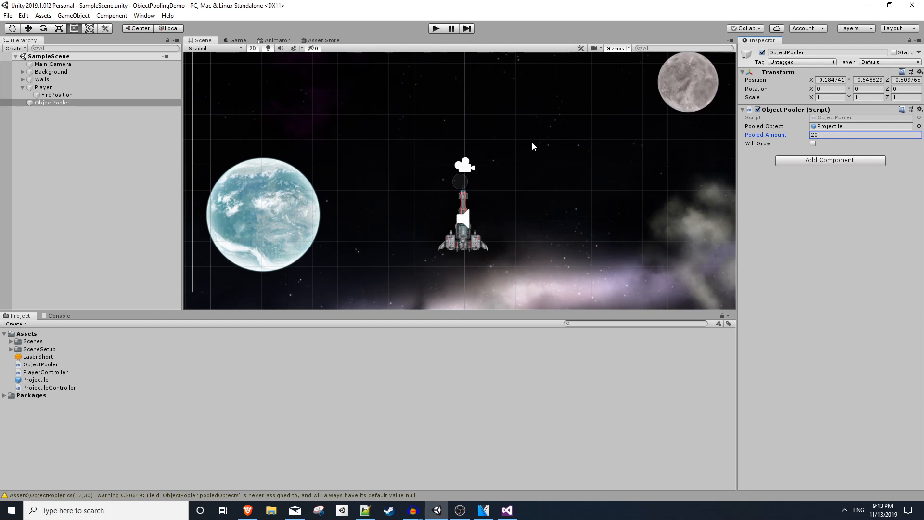
{"action": "left_click", "coordinate": [52, 102]}
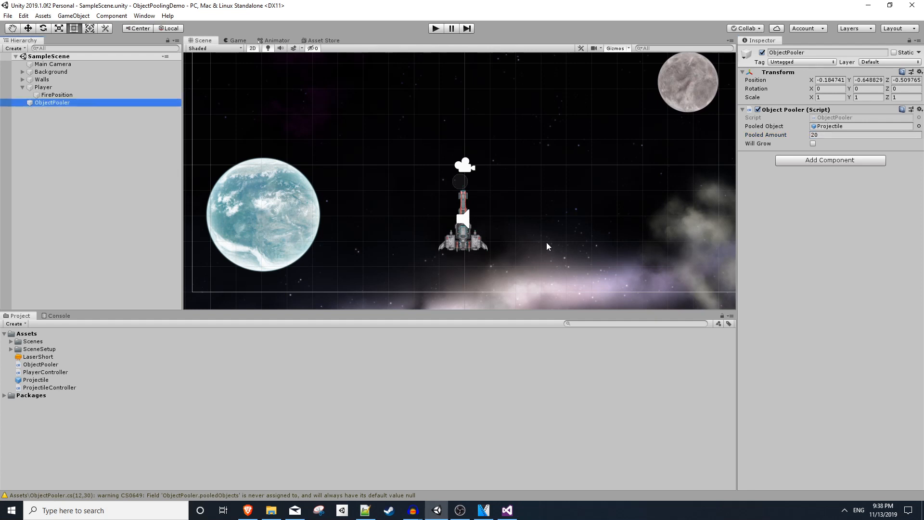
{"action": "mouse_move", "coordinate": [360, 262]}
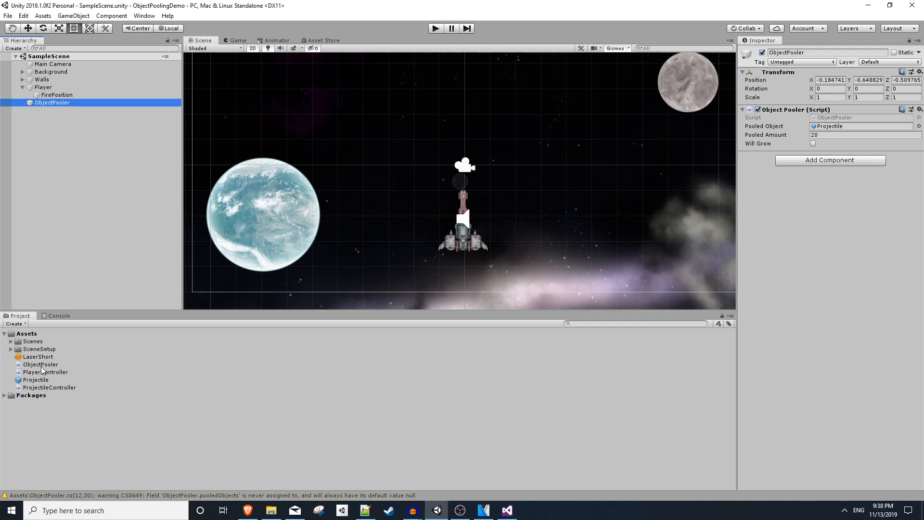
{"action": "mouse_move", "coordinate": [44, 375]}
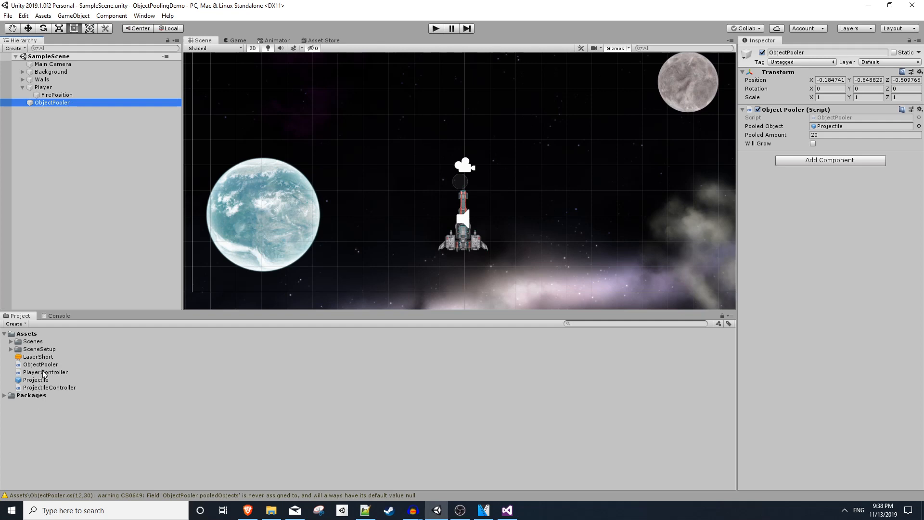
- In PlayerController's Fire, add GameObject obj = ObjectPooler.current.GetPooledObject();
{"action": "left_click", "coordinate": [482, 510]}
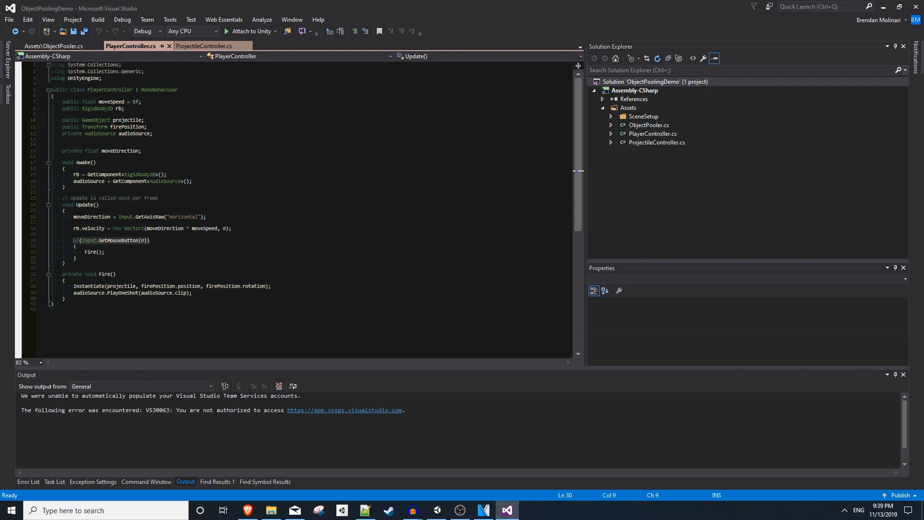
{"action": "left_click", "coordinate": [76, 258]}
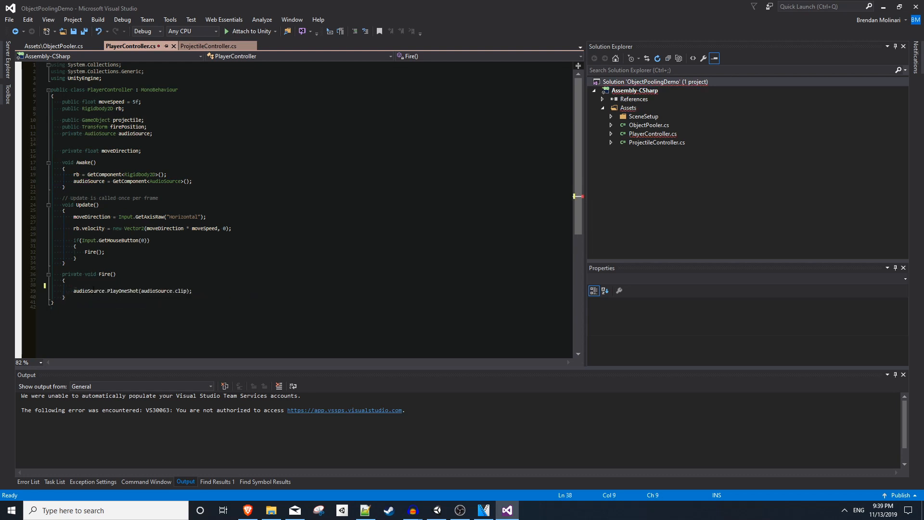
{"action": "type", "text": "GameObject o"}
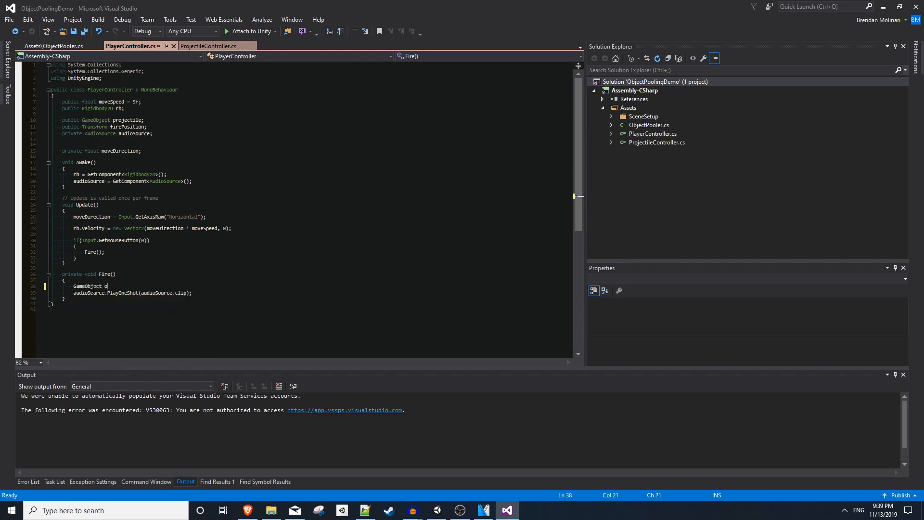
{"action": "type", "text": "bj = ObjectPooler"}
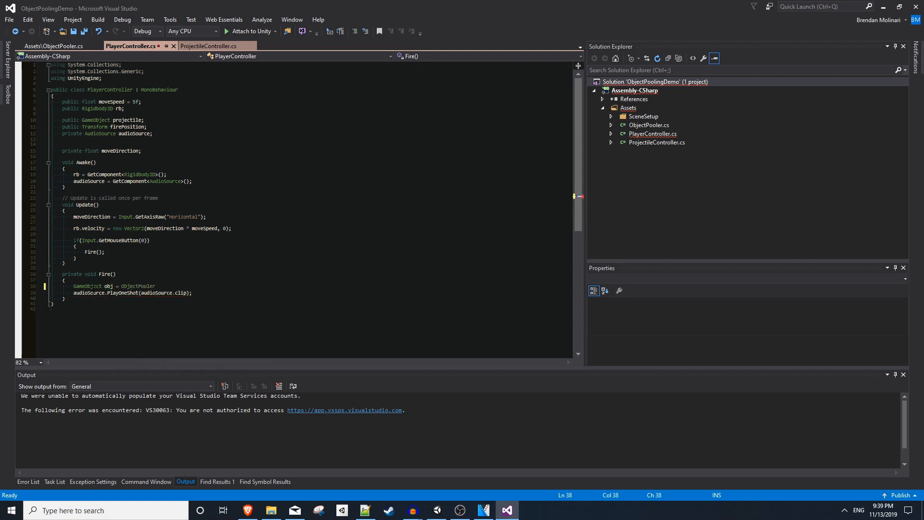
{"action": "type", "text": ".current"}
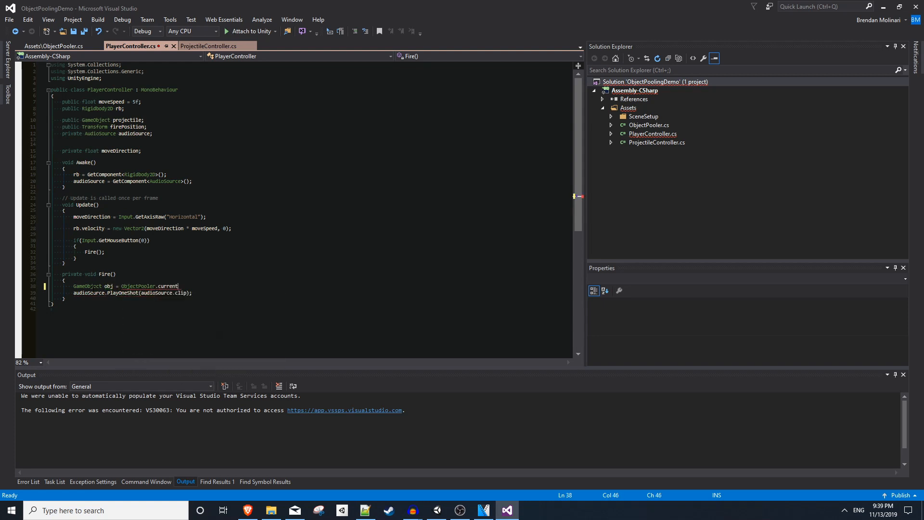
{"action": "type", "text": "GetPooledObject();"}
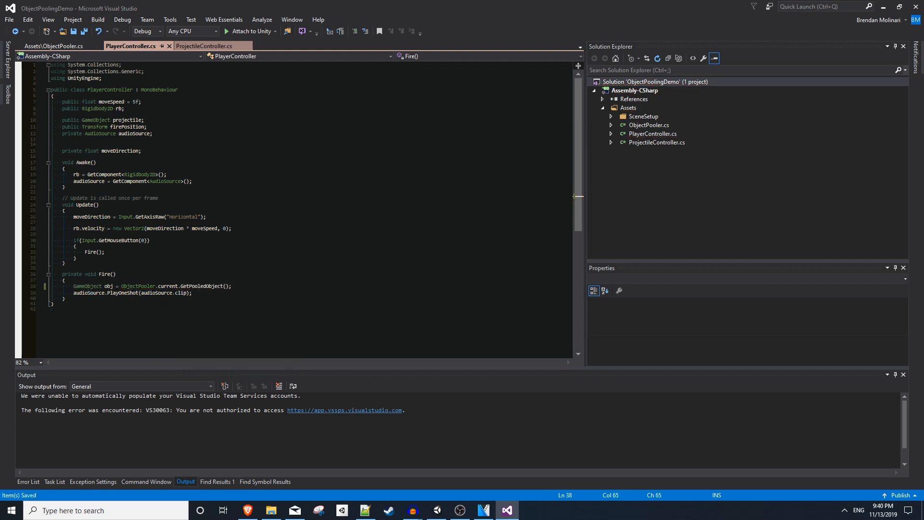
- Check the static current field in ObjectPooler.cs, then return to PlayerController
{"action": "left_click", "coordinate": [54, 46]}
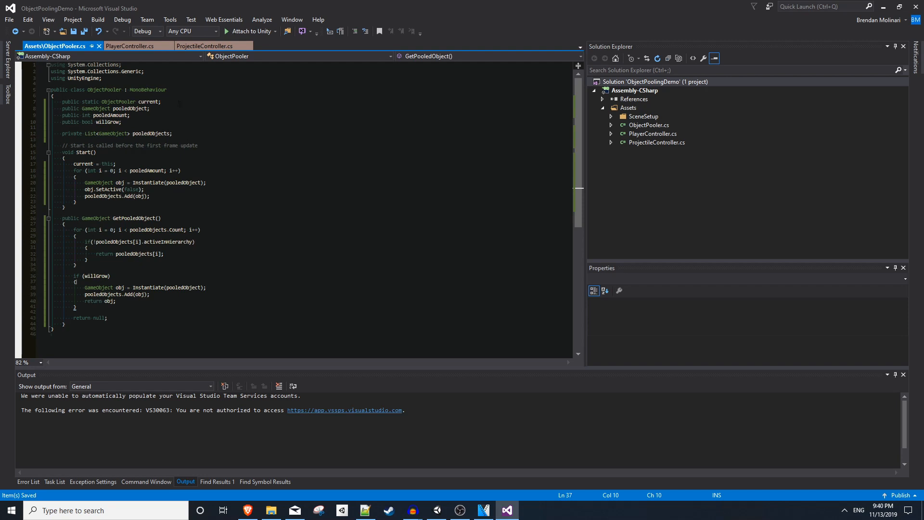
{"action": "left_click", "coordinate": [84, 164]}
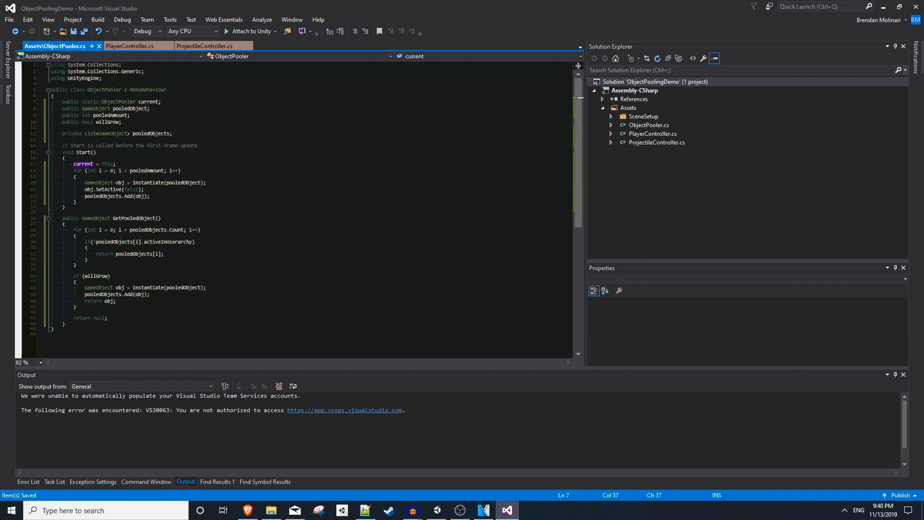
{"action": "double_click", "coordinate": [133, 218]}
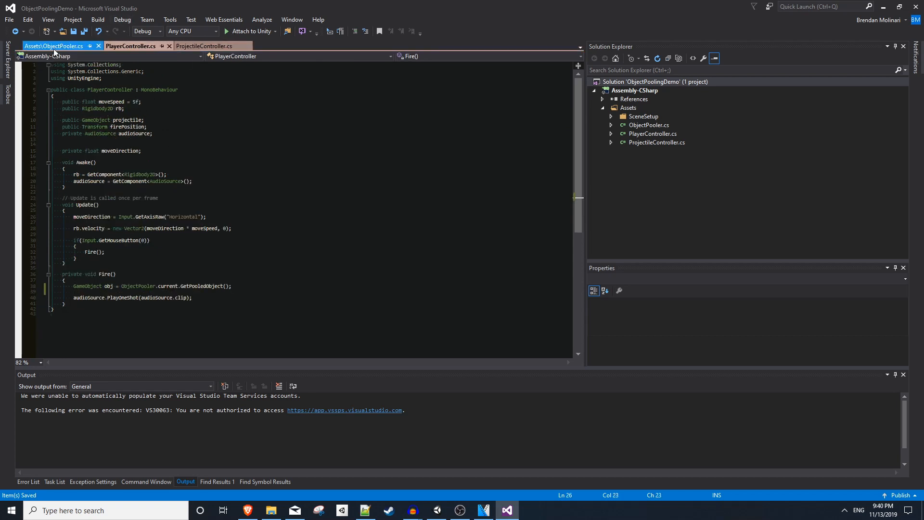
{"action": "left_click", "coordinate": [54, 47]}
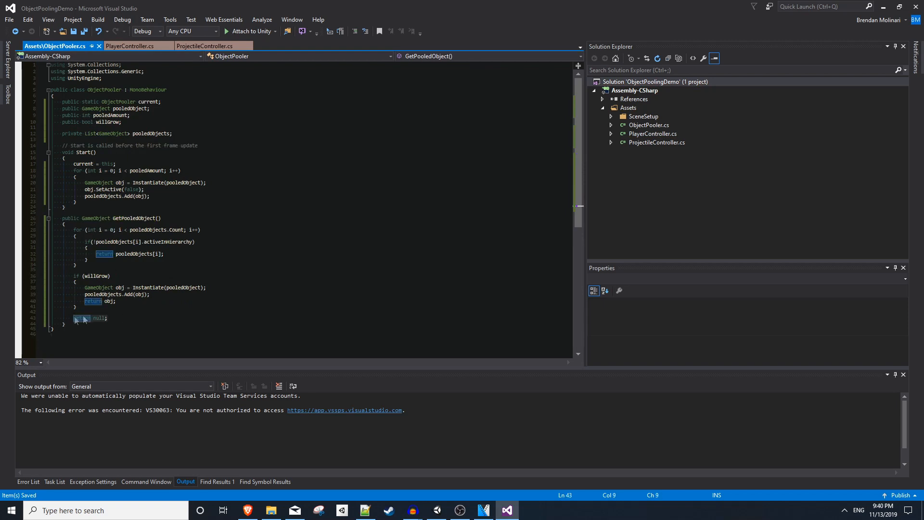
{"action": "left_click", "coordinate": [130, 46]}
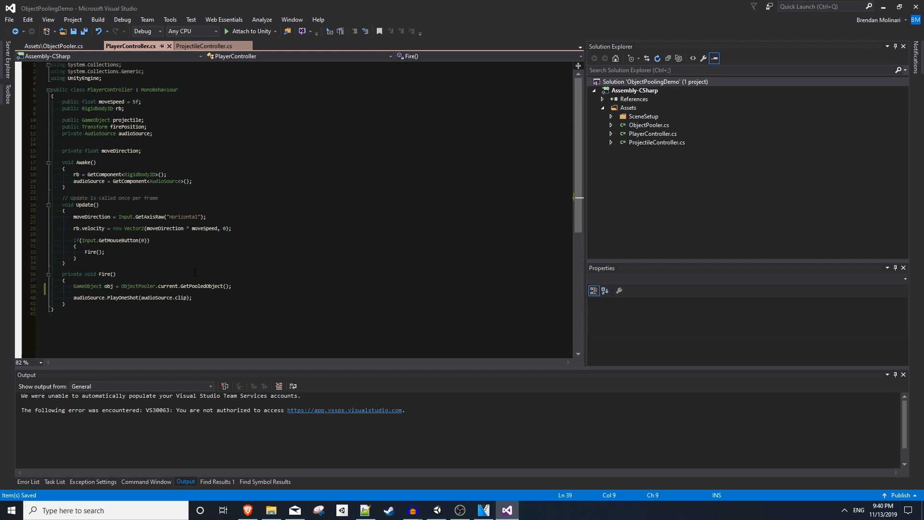
- Add an early return on a null obj, copy firePosition's position and rotation onto it, and SetActive(true)
{"action": "type", "text": "if (obj == null) return;"}
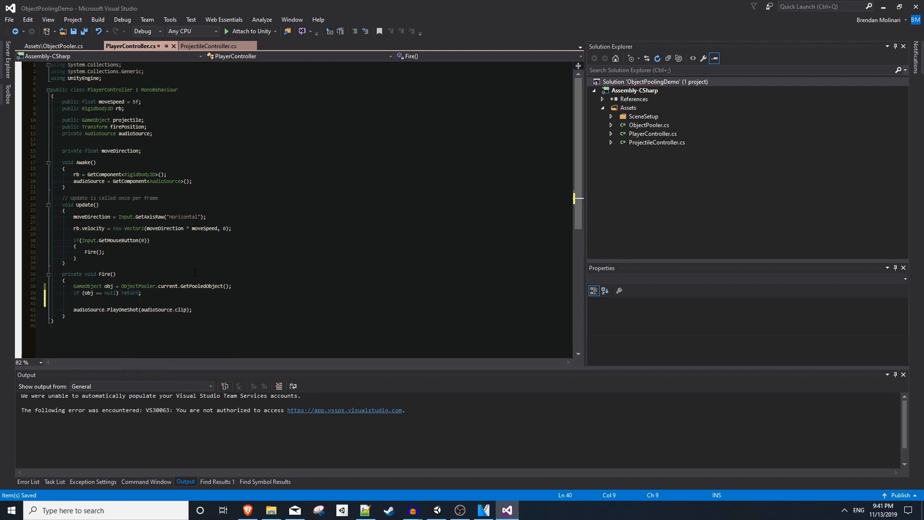
{"action": "type", "text": "obj.transform.position = firePosition"}
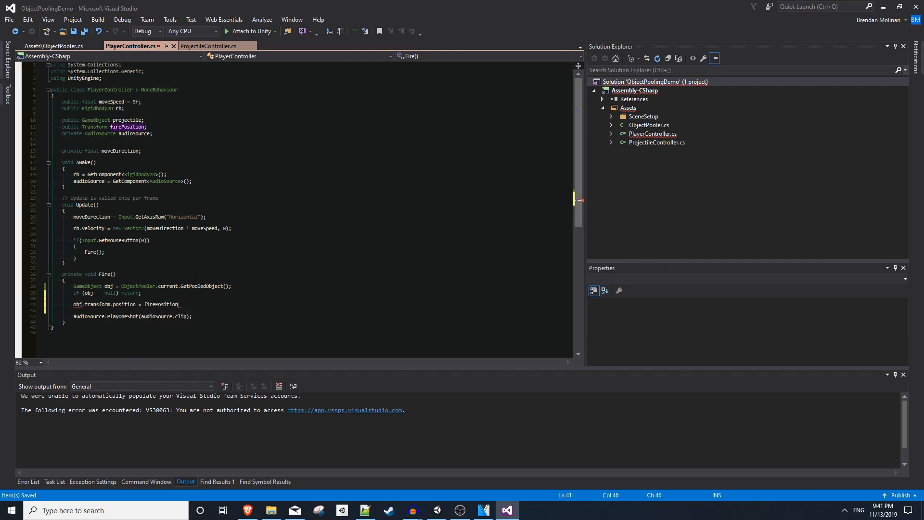
{"action": "type", "text": ".position;"}
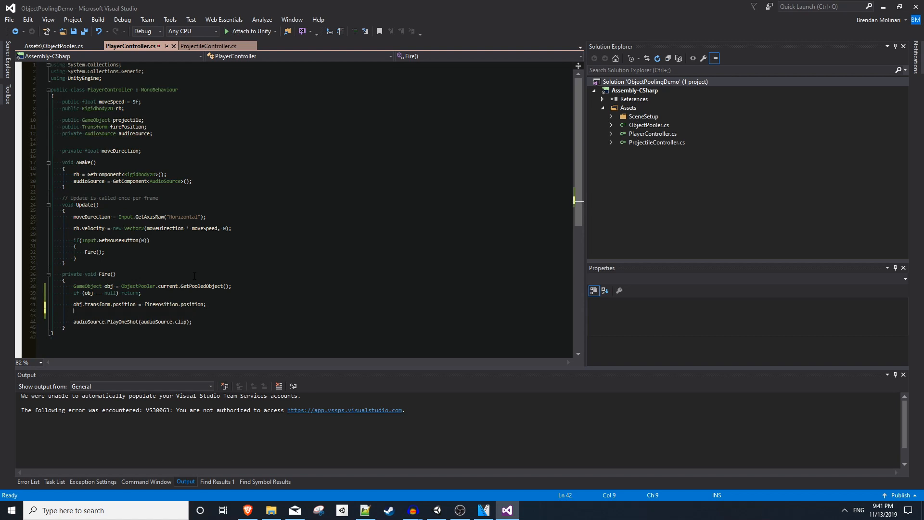
{"action": "type", "text": "obj.transform.rotation = firePosition.rotation;"}
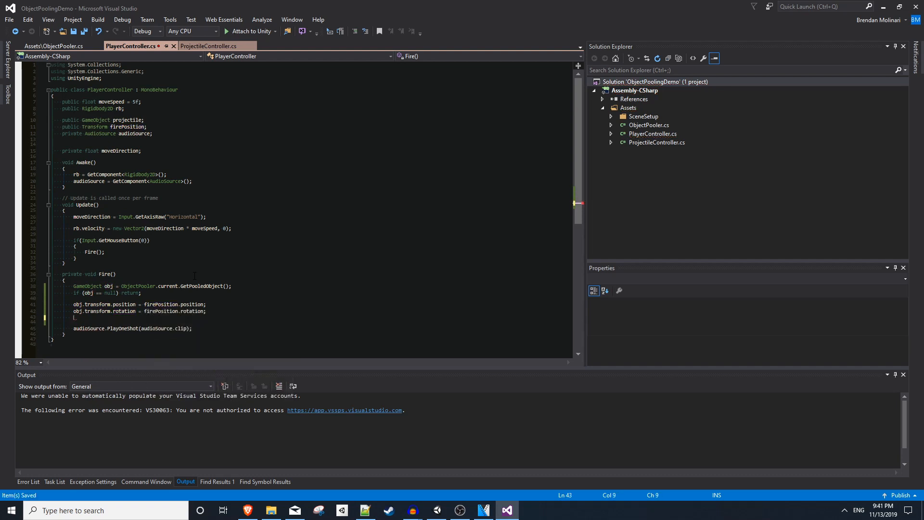
{"action": "type", "text": "obj"}
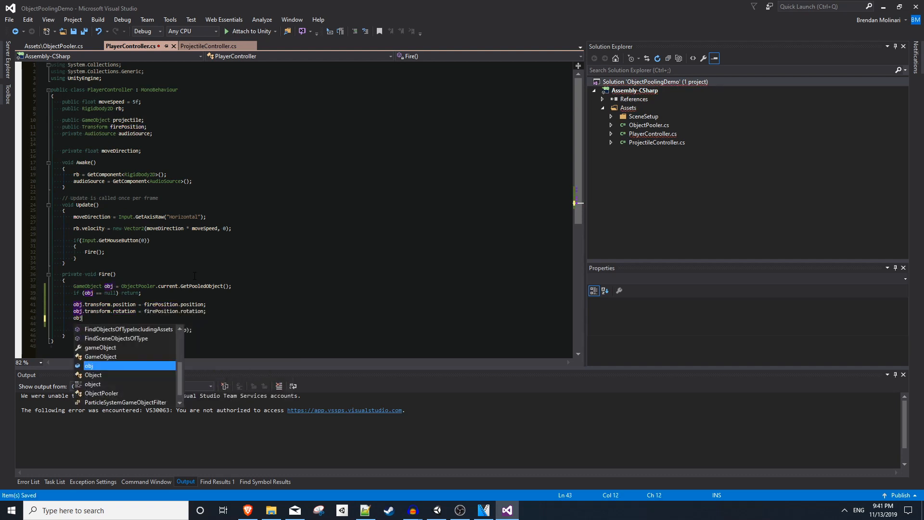
{"action": "type", "text": ".SetActive(true"}
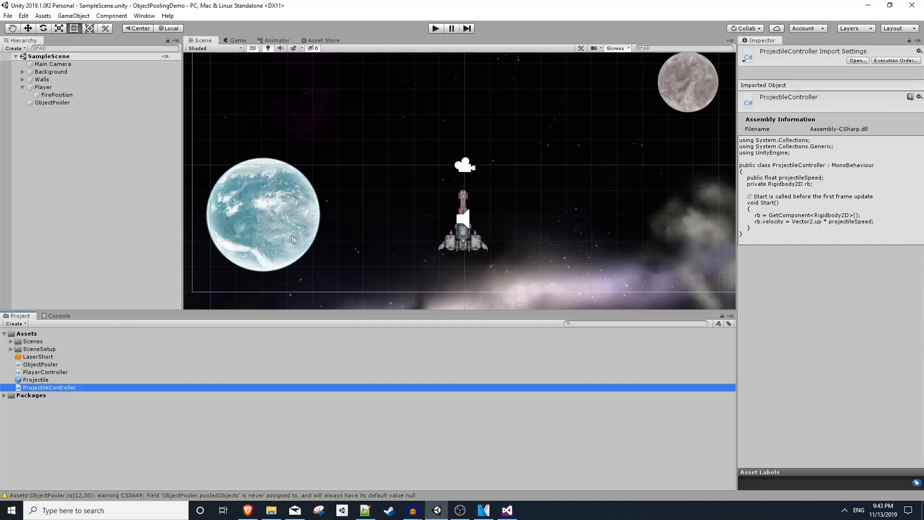
- Write void Disable() { gameObject.SetActive(false); } in ProjectileController.cs and start an OnEnable method
{"action": "left_click", "coordinate": [482, 509]}
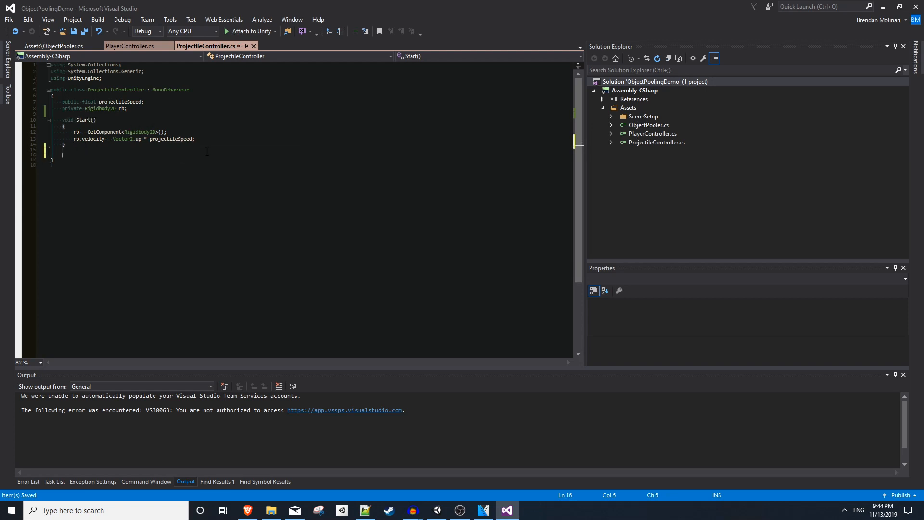
{"action": "type", "text": "void O"}
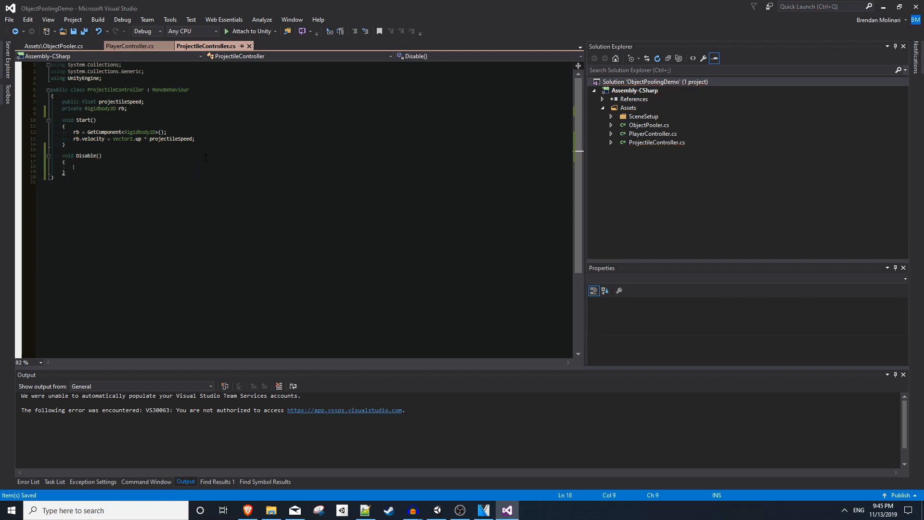
{"action": "type", "text": "gameObject.SetActive(f"}
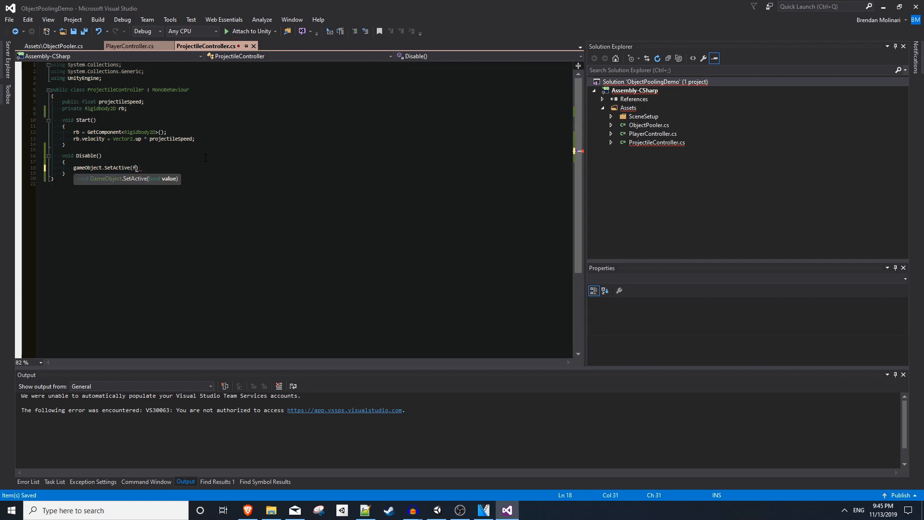
{"action": "type", "text": "alse);"}
{"action": "type", "text": "Invoke(\"Disable"}
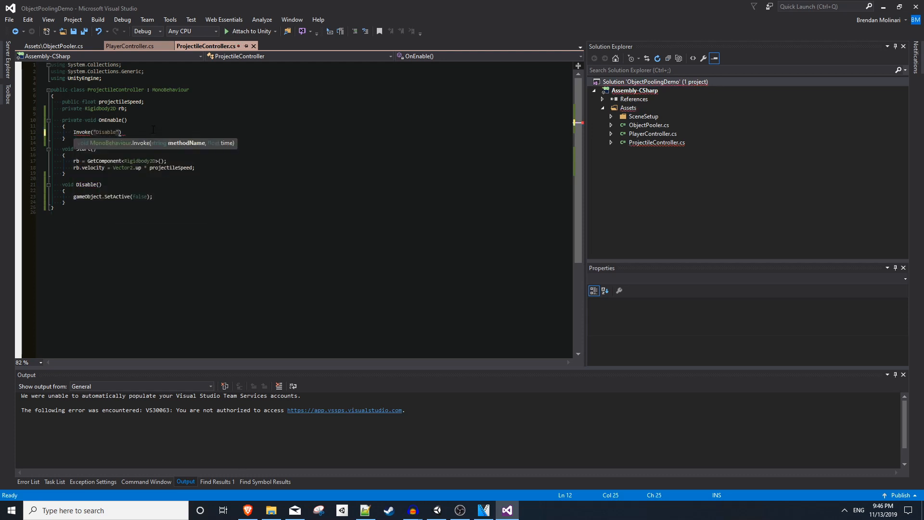
- Complete Invoke("Disable", 2f) in OnEnable and add OnDisable with CancelInvoke()
{"action": "type", "text": ", 2f"}
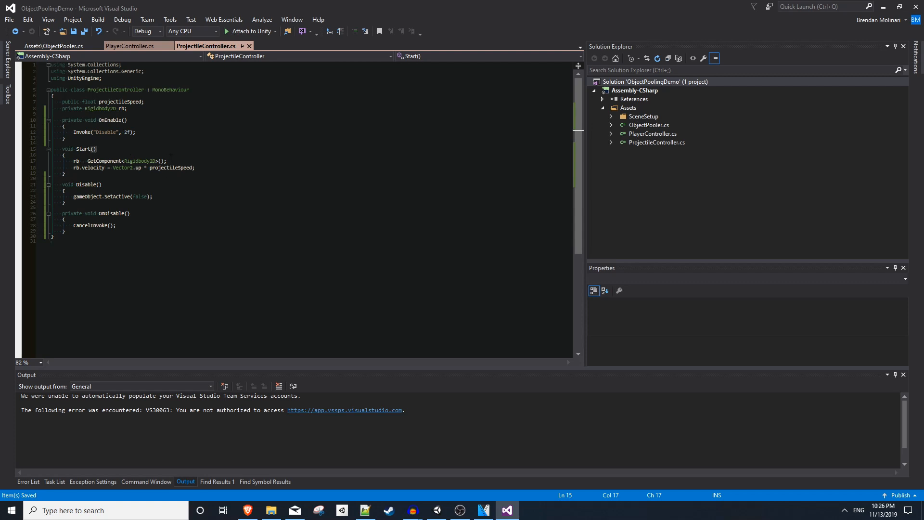
- Reuse Start's velocity line in OnEnable as if (rb != null) rb.velocity = Vector2.up * projectileSpeed, then save
{"action": "left_click", "coordinate": [75, 160]}
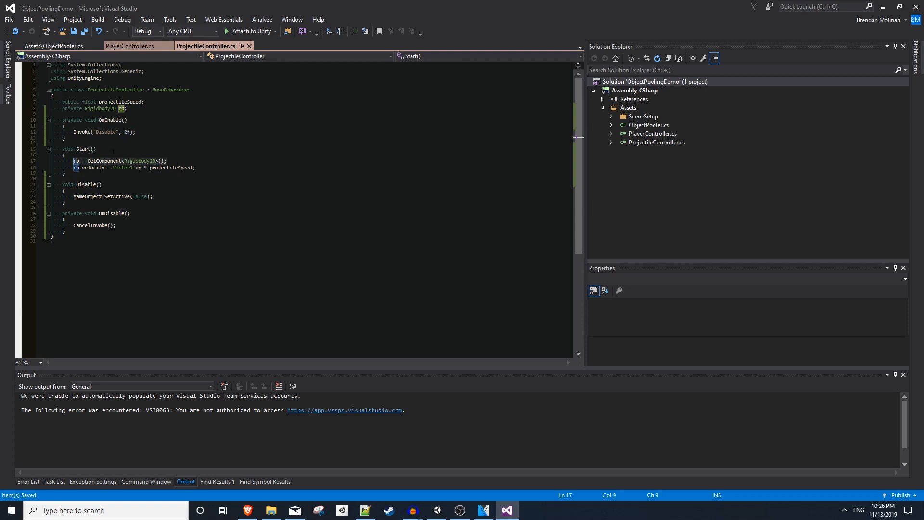
{"action": "left_click", "coordinate": [222, 140]}
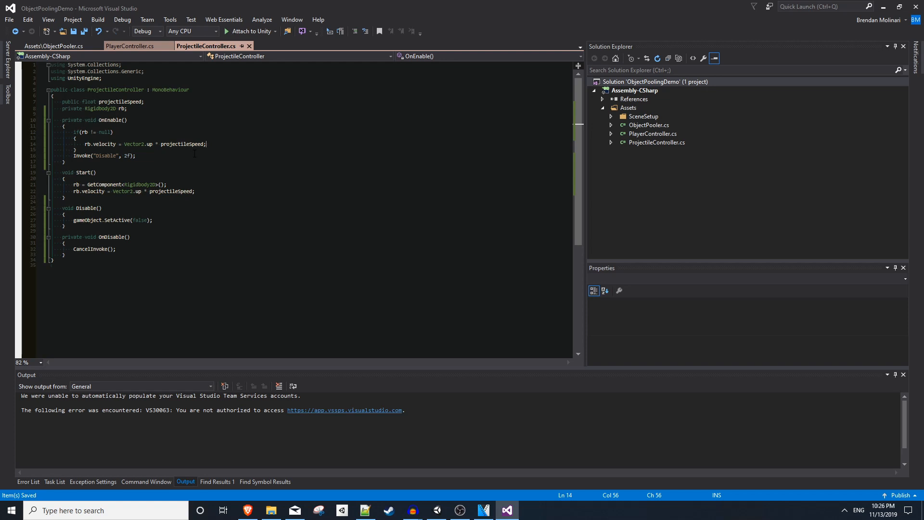
{"action": "left_click", "coordinate": [436, 510]}
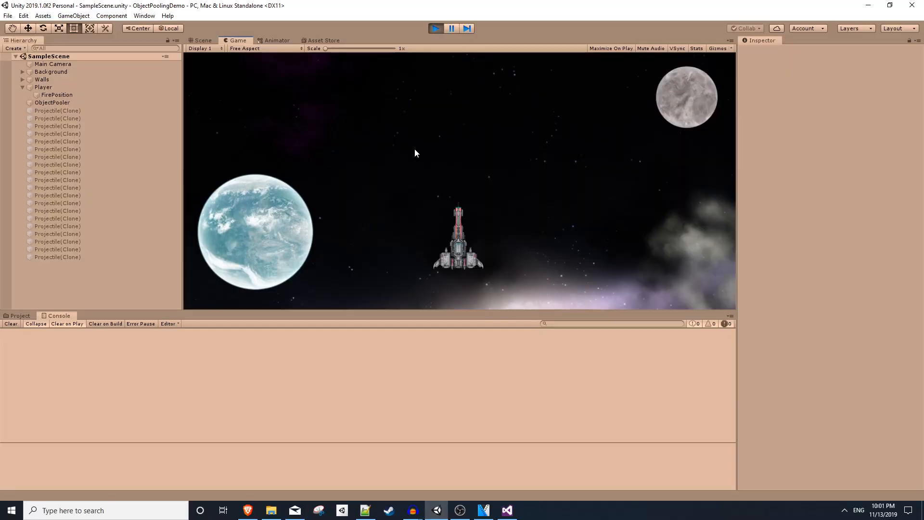
- Select and inspect the Projectile(Clone) entries in the Hierarchy, clear the selection and refocus the running game
{"action": "left_click", "coordinate": [57, 109]}
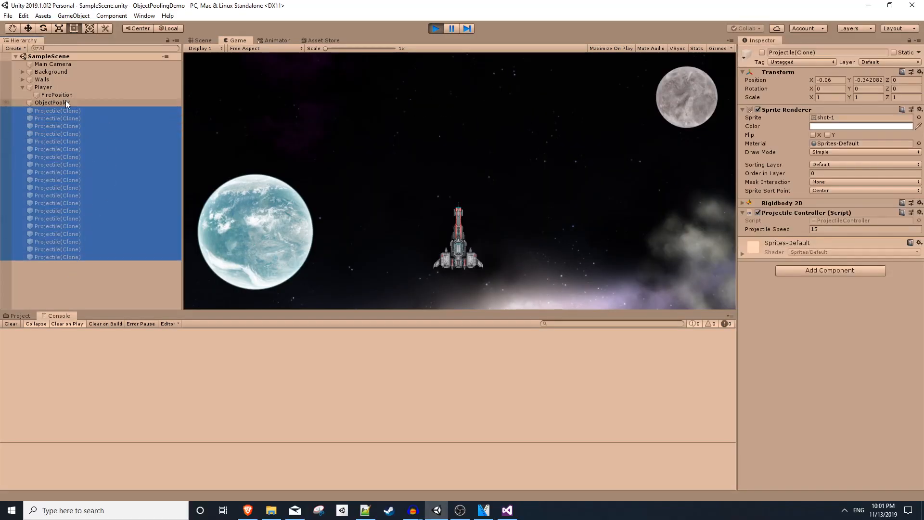
{"action": "left_click", "coordinate": [52, 102]}
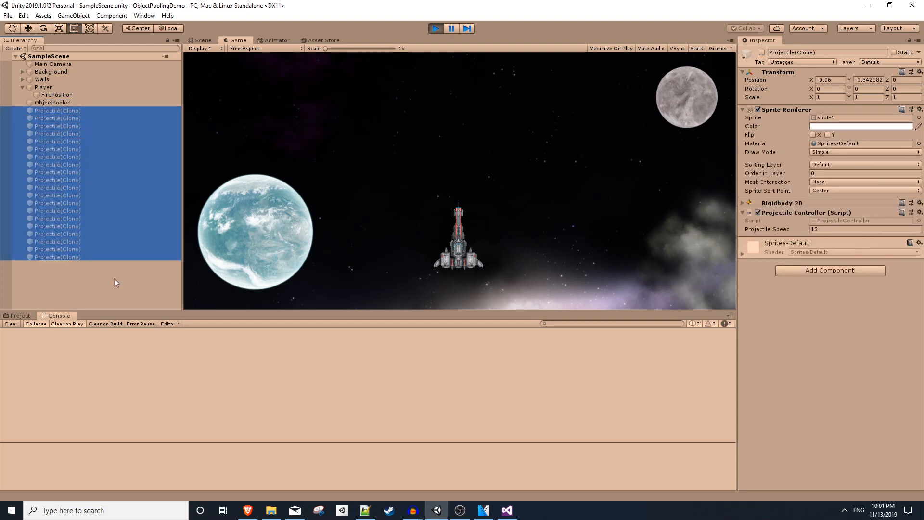
{"action": "left_click", "coordinate": [111, 277]}
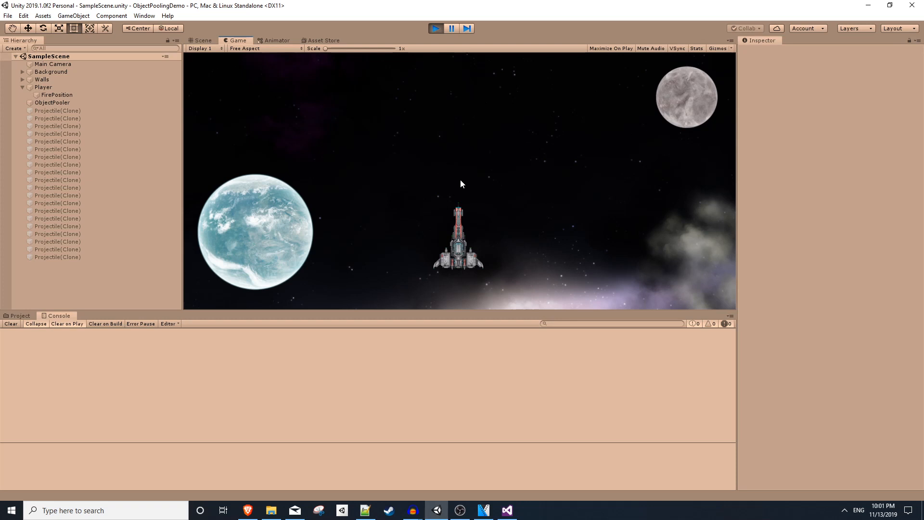
{"action": "left_click", "coordinate": [52, 102]}
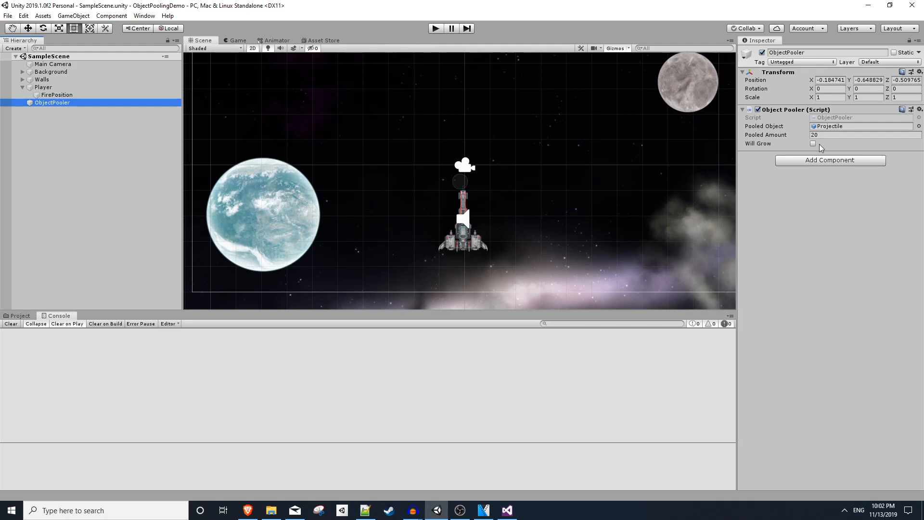
- Tick Will Grow on ObjectPooler and start Play mode to fire rapidly
{"action": "left_click", "coordinate": [813, 144]}
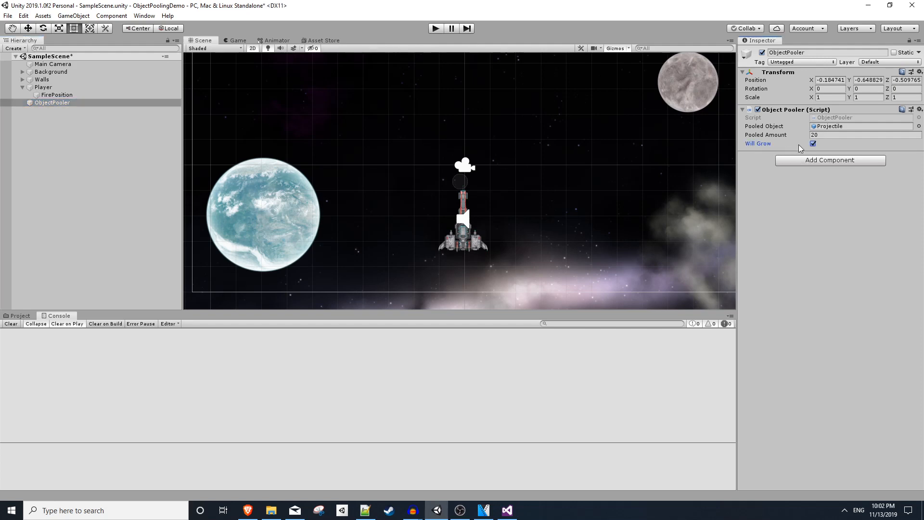
{"action": "left_click", "coordinate": [435, 28]}
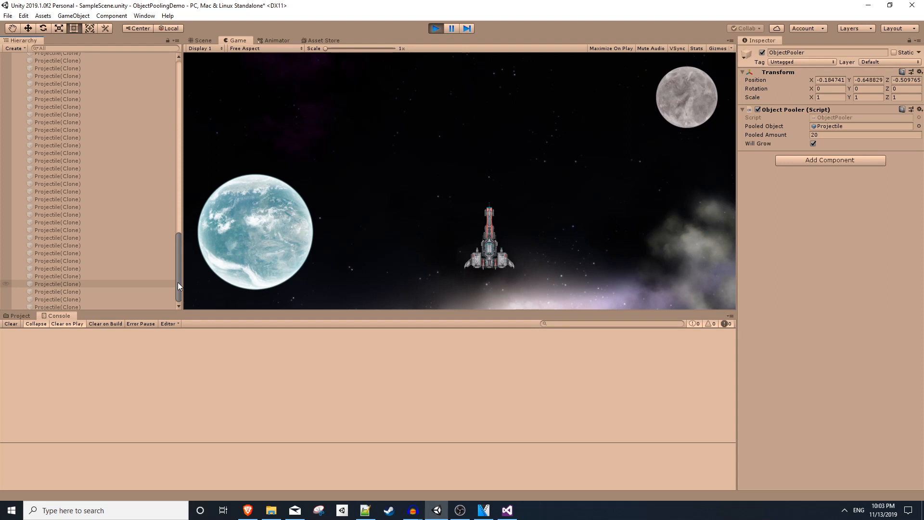
{"action": "mouse_move", "coordinate": [807, 162]}
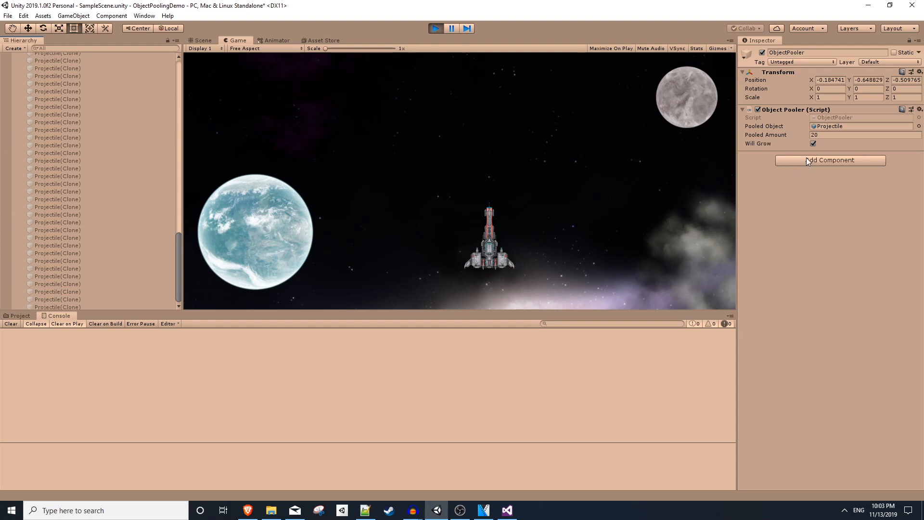